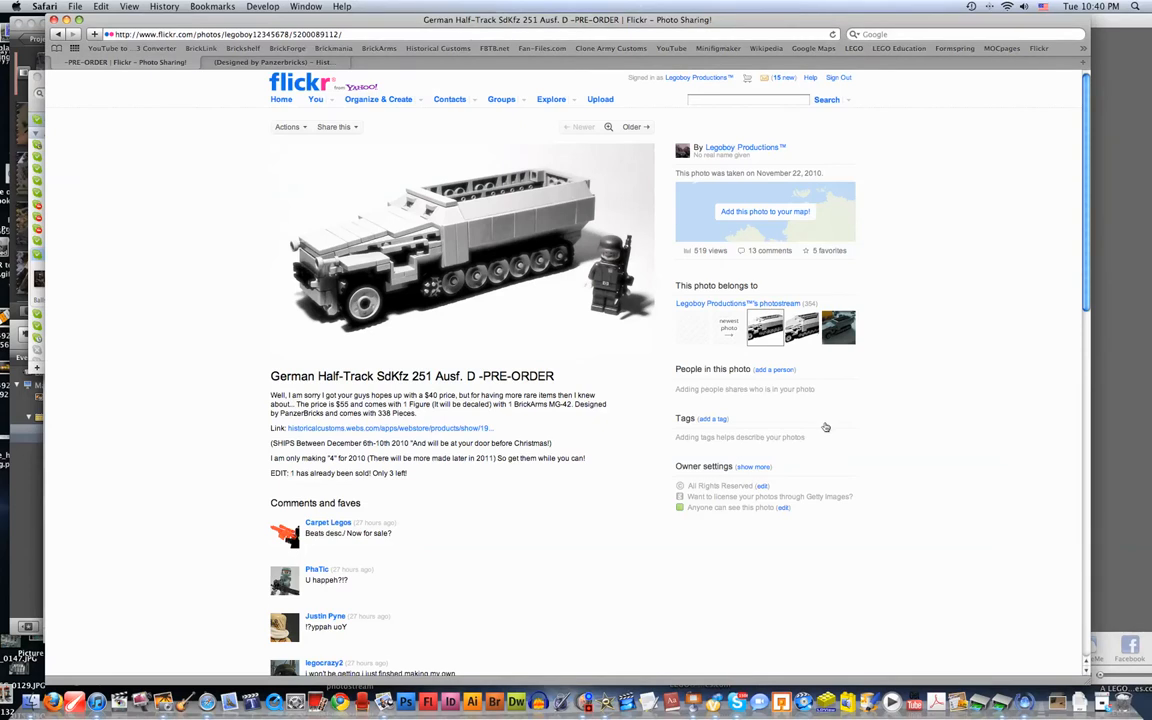
mouse_move(825, 427)
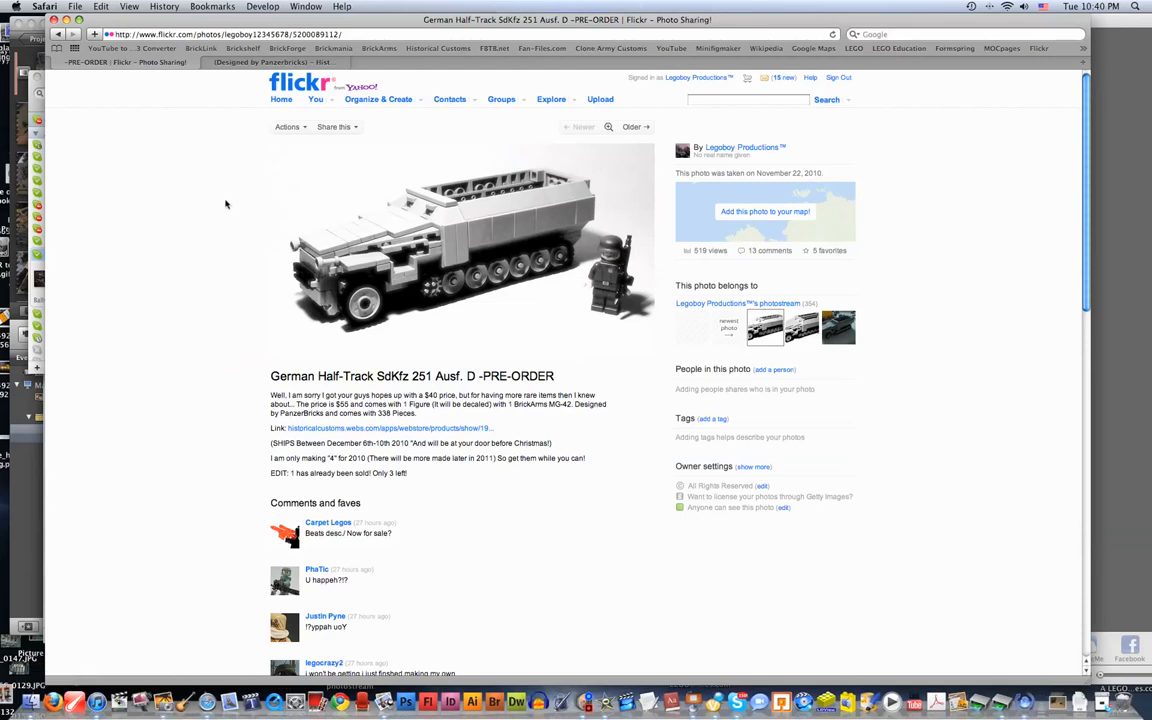
mouse_move(339, 363)
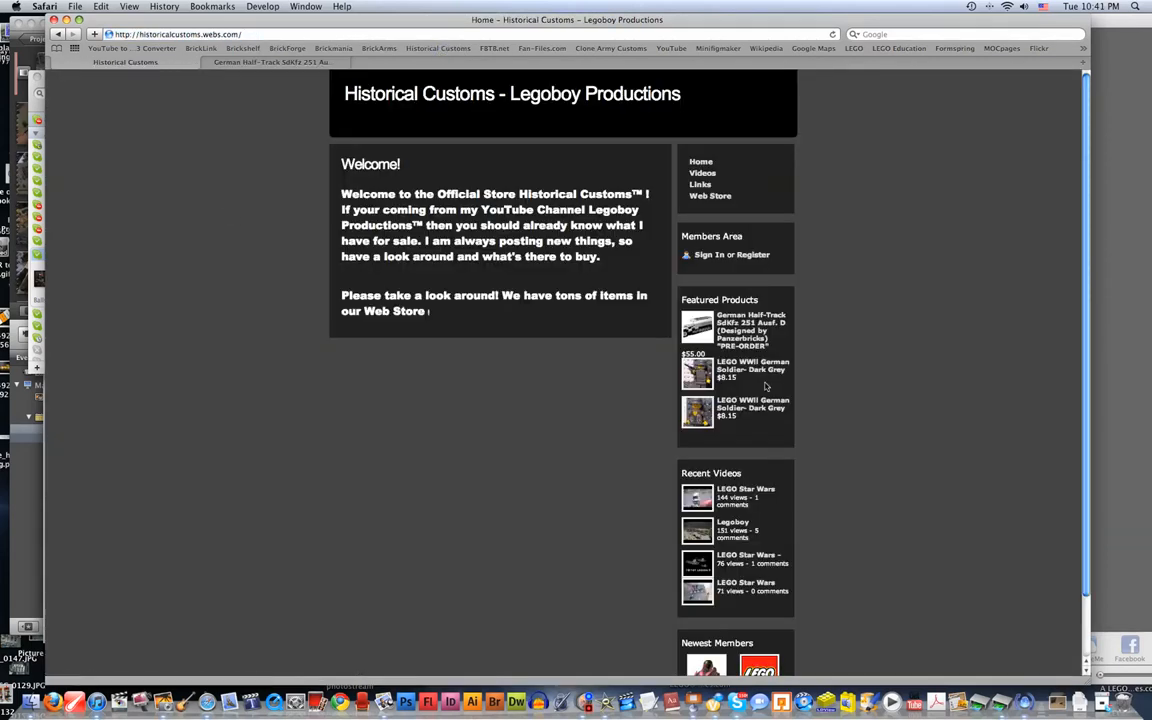
- Open the Historical Customs Web Store and scroll to the end of its product grid
left_click(709, 195)
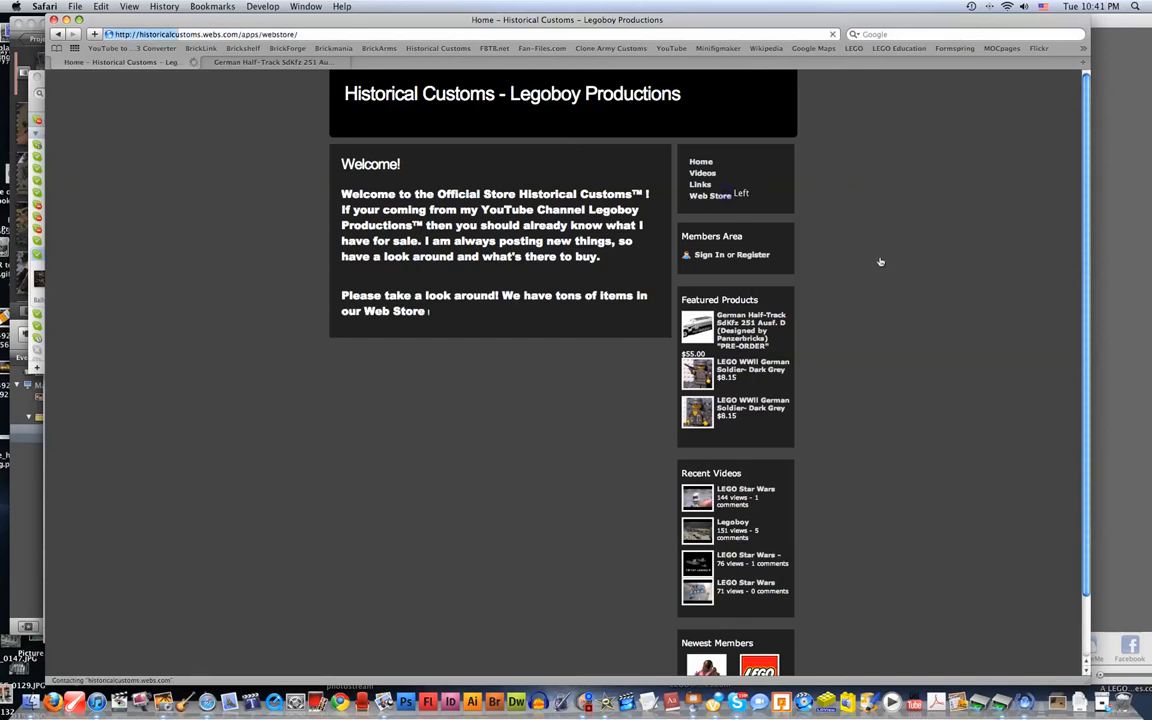
left_click(710, 195)
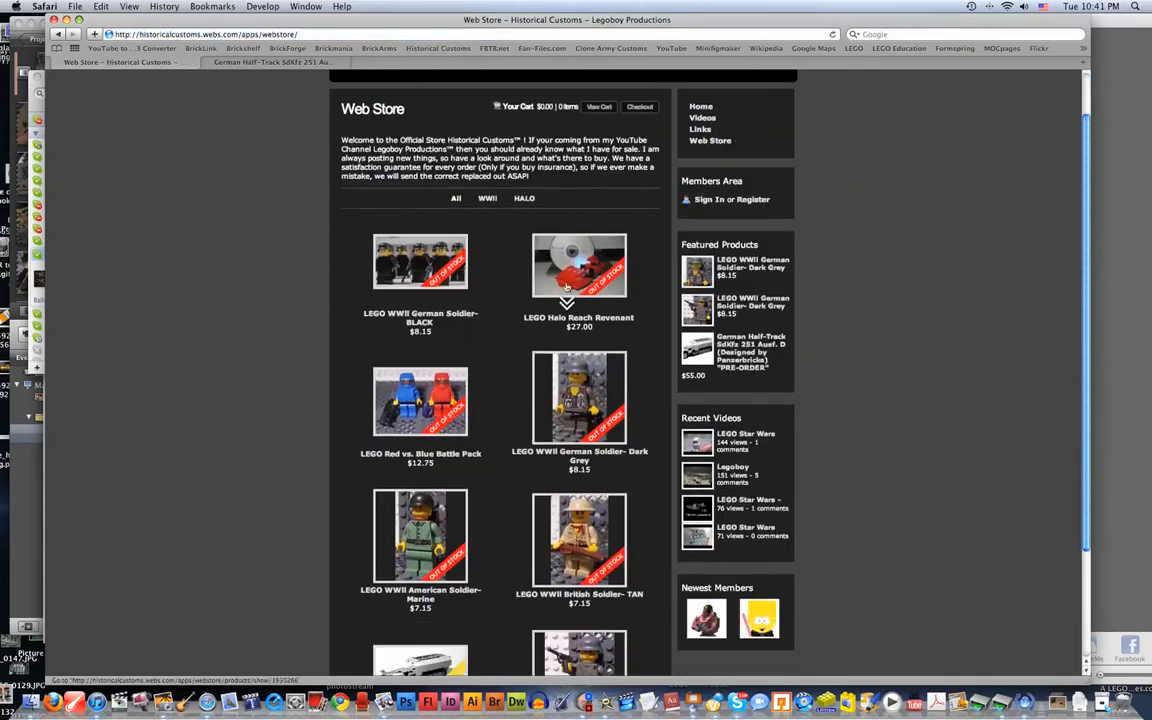
scroll("down", 3)
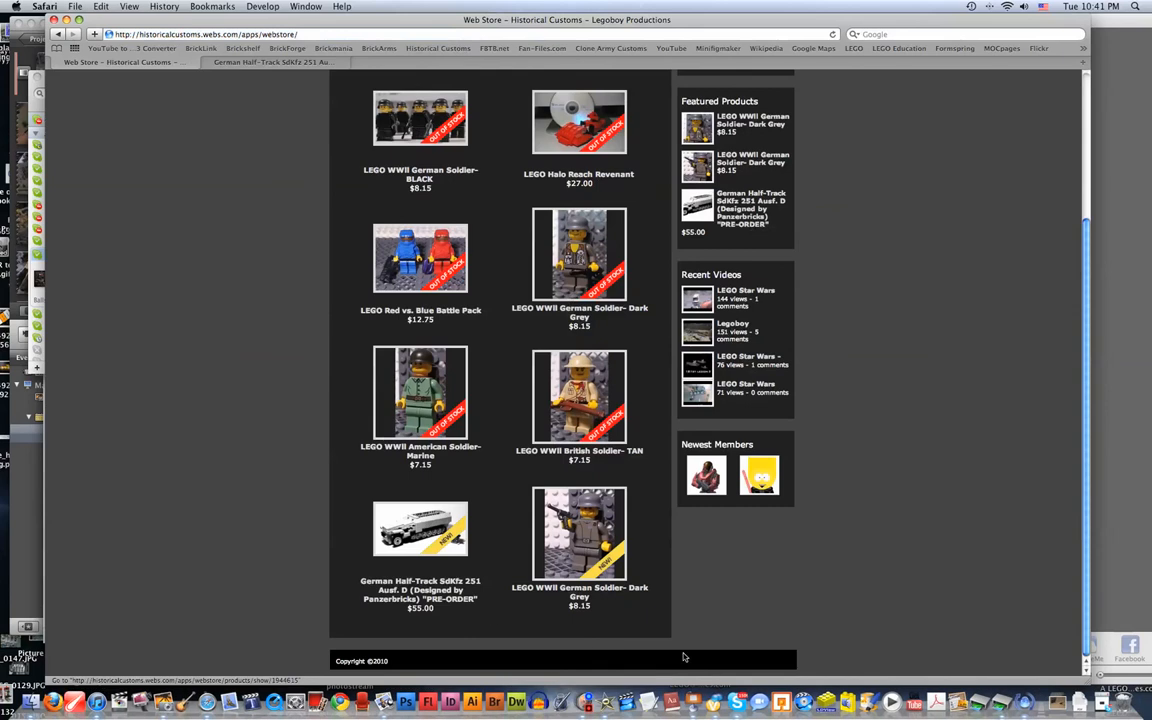
mouse_move(600, 593)
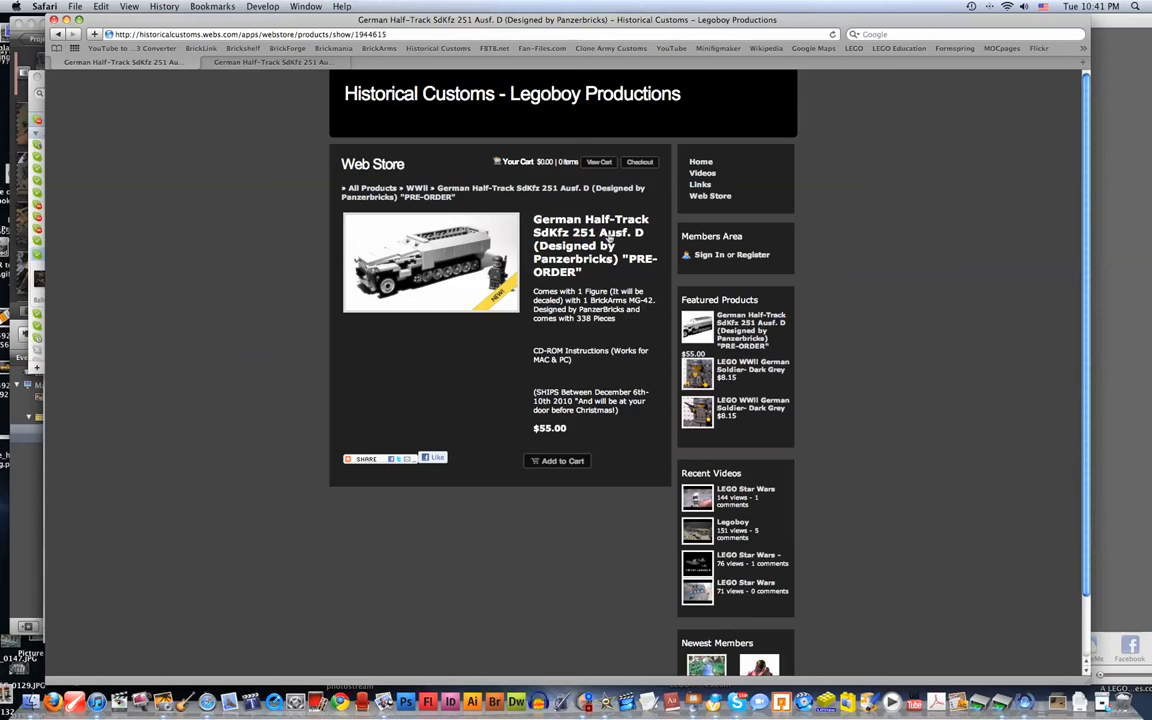
mouse_move(480, 280)
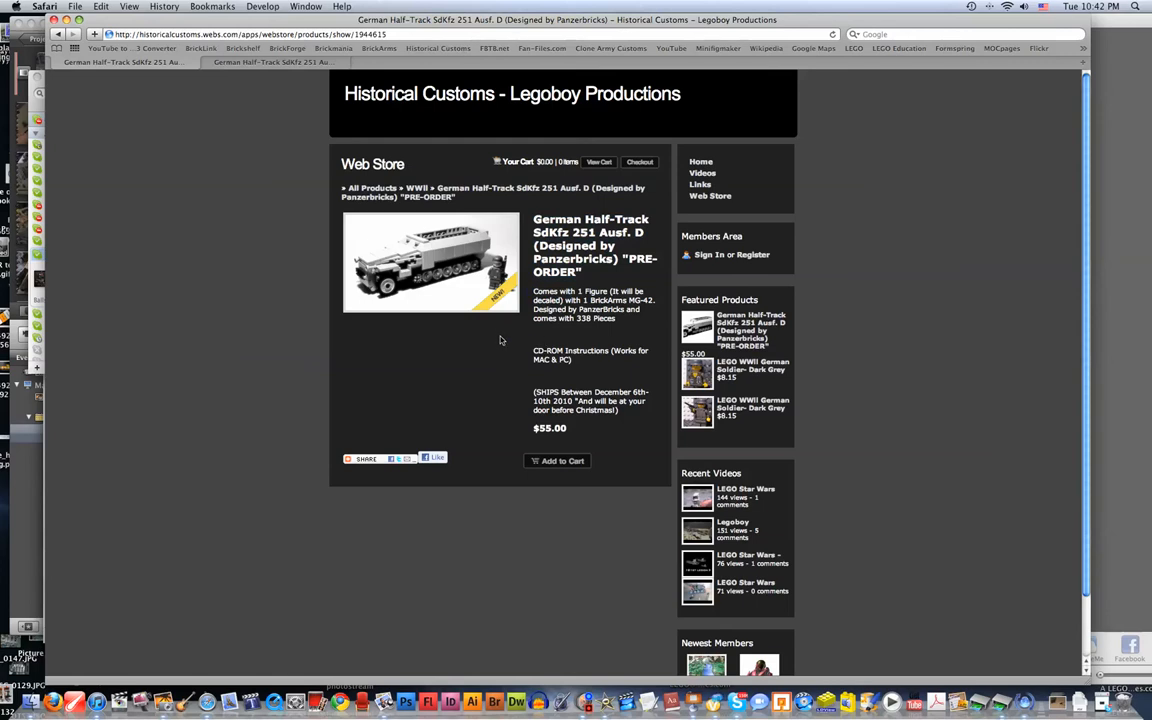
mouse_move(475, 339)
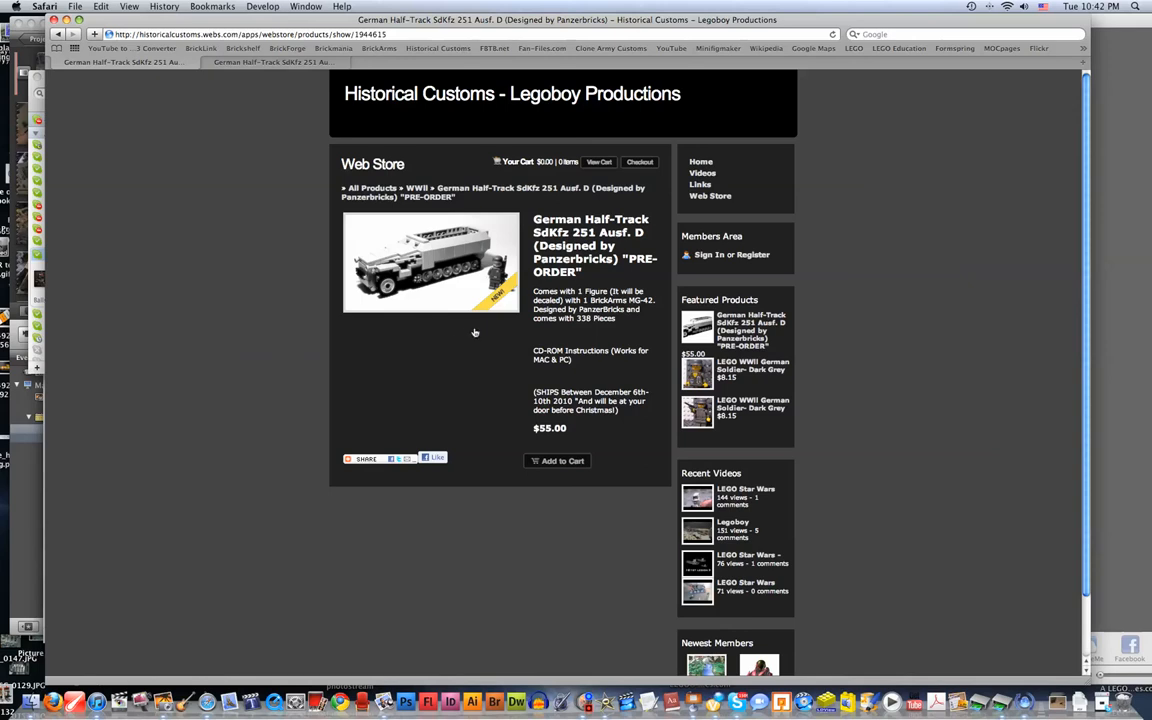
- Open the German Half-Track SdKfz 251 Ausf. D pre-order product page ($55.00)
left_click(749, 405)
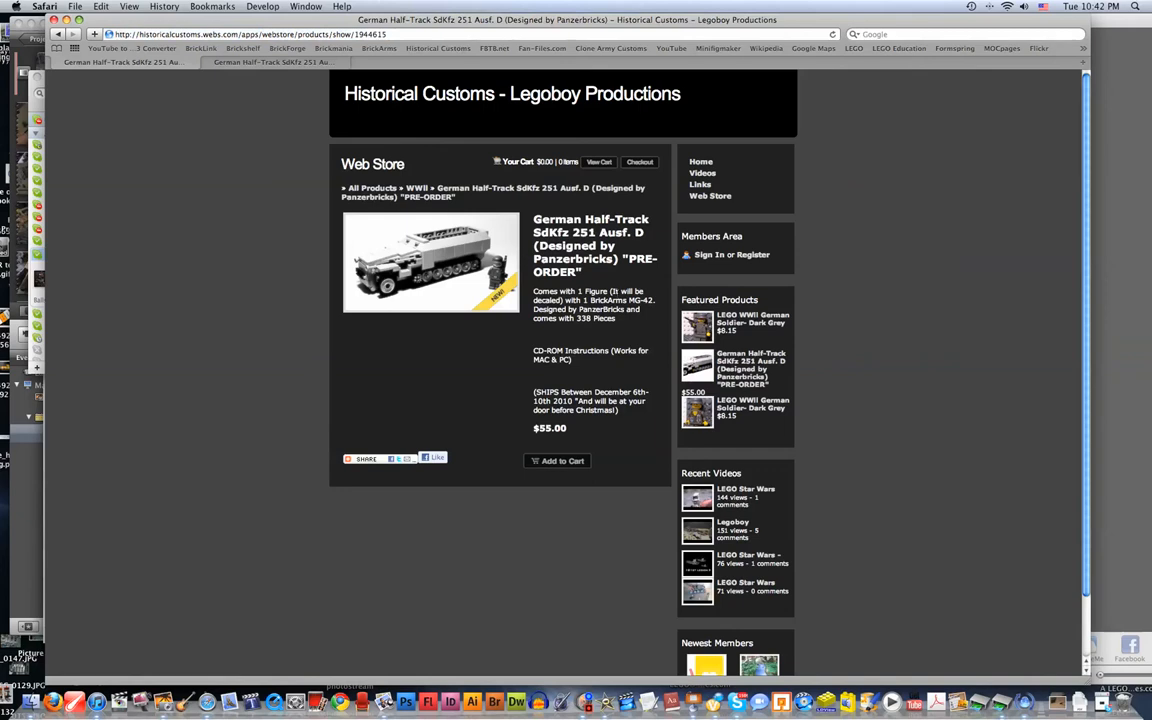
mouse_move(595, 281)
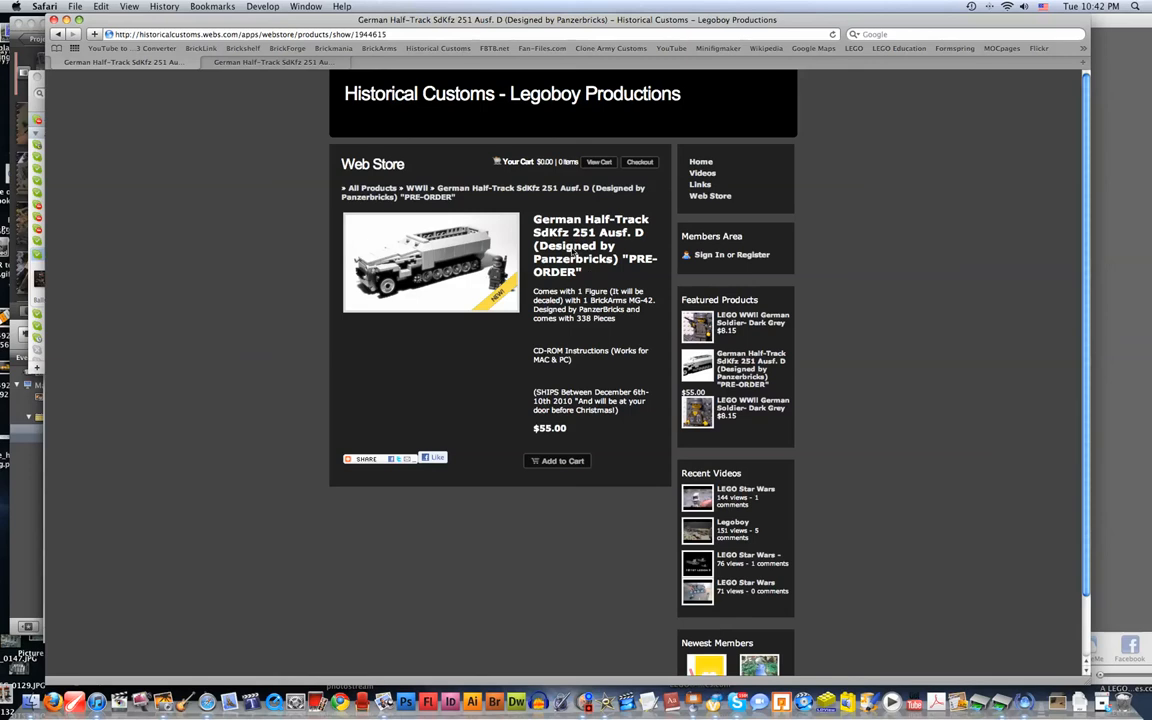
mouse_move(861, 270)
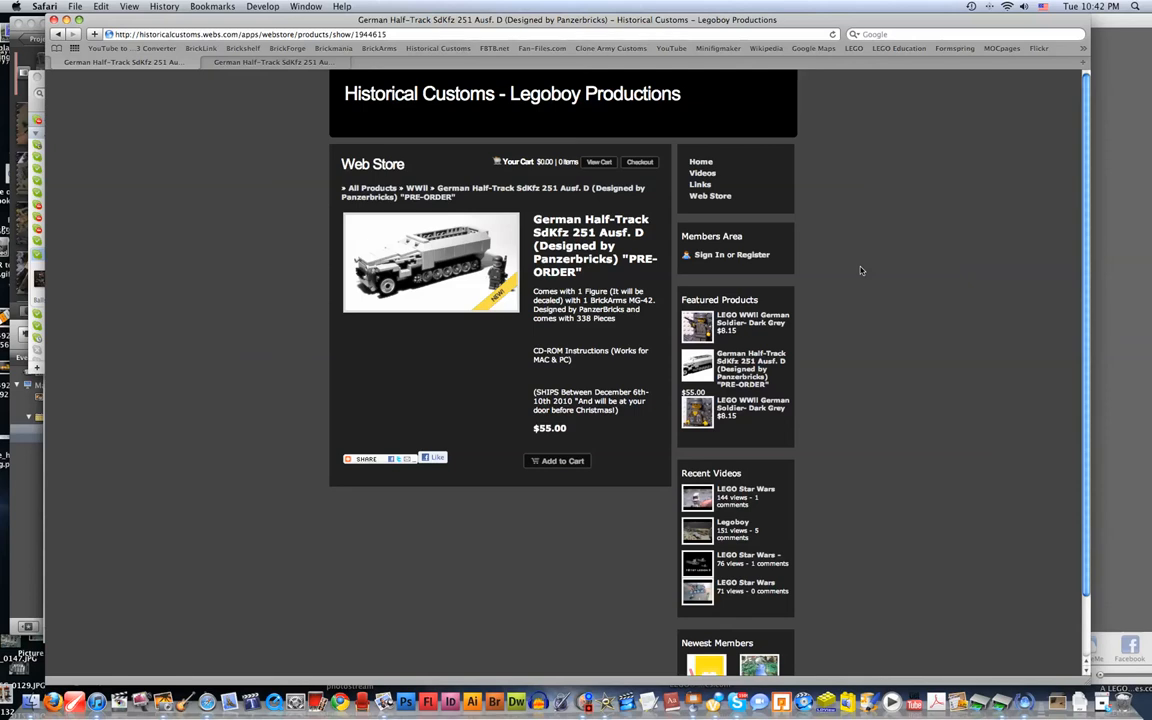
mouse_move(912, 268)
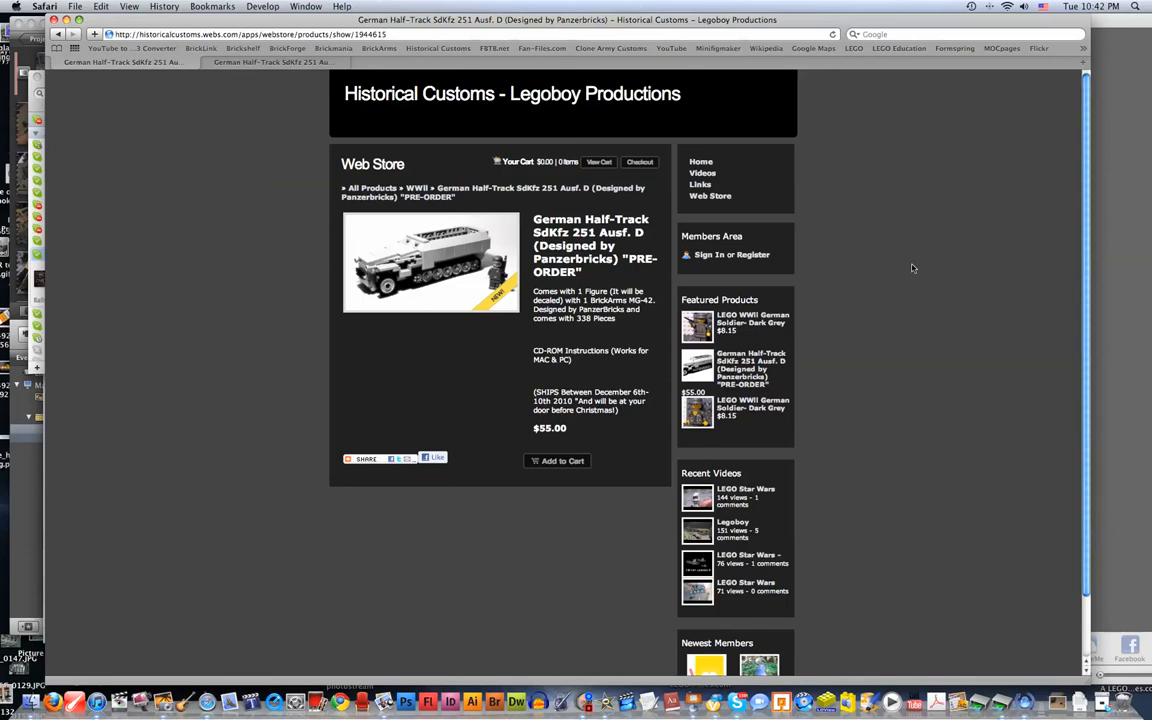
mouse_move(97, 119)
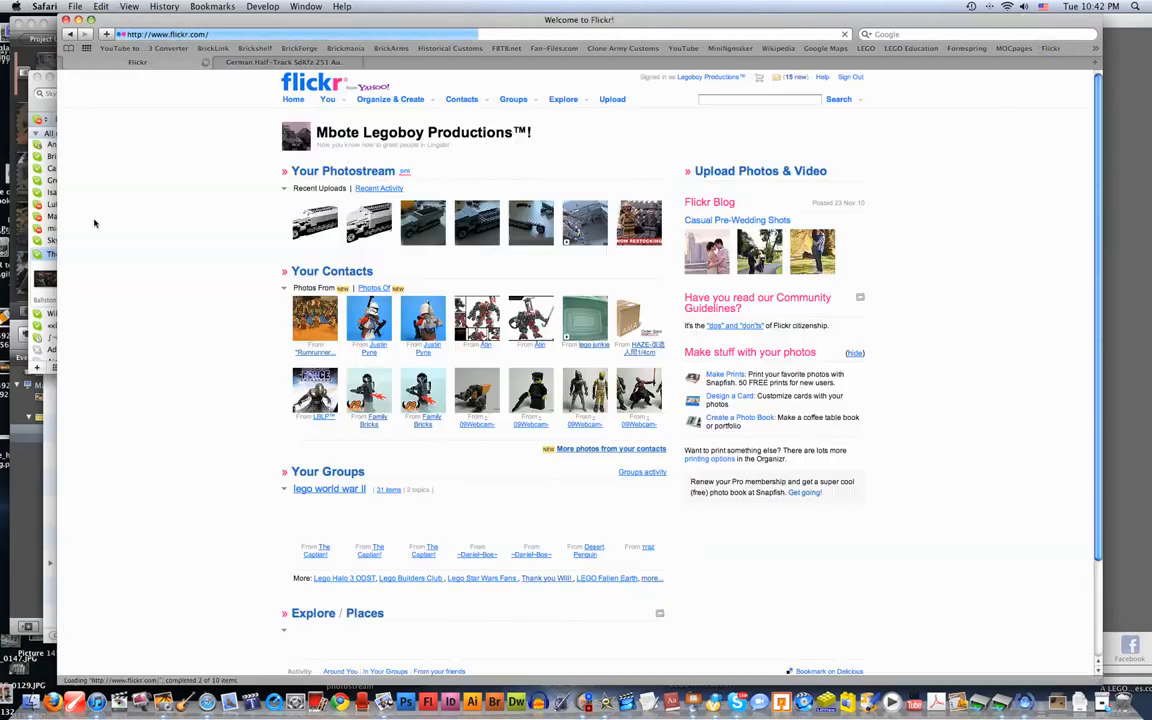
- Scroll through Your Photostream and open 'The Clone Army Returns' photo
left_click(343, 170)
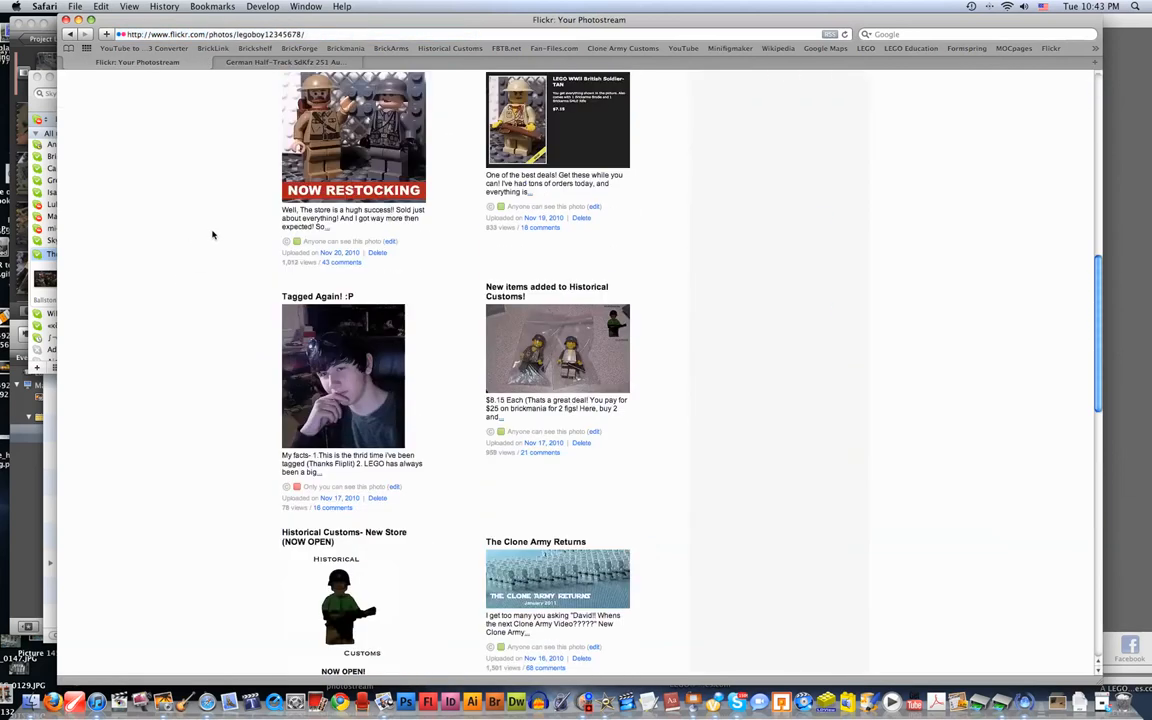
scroll("down", 3)
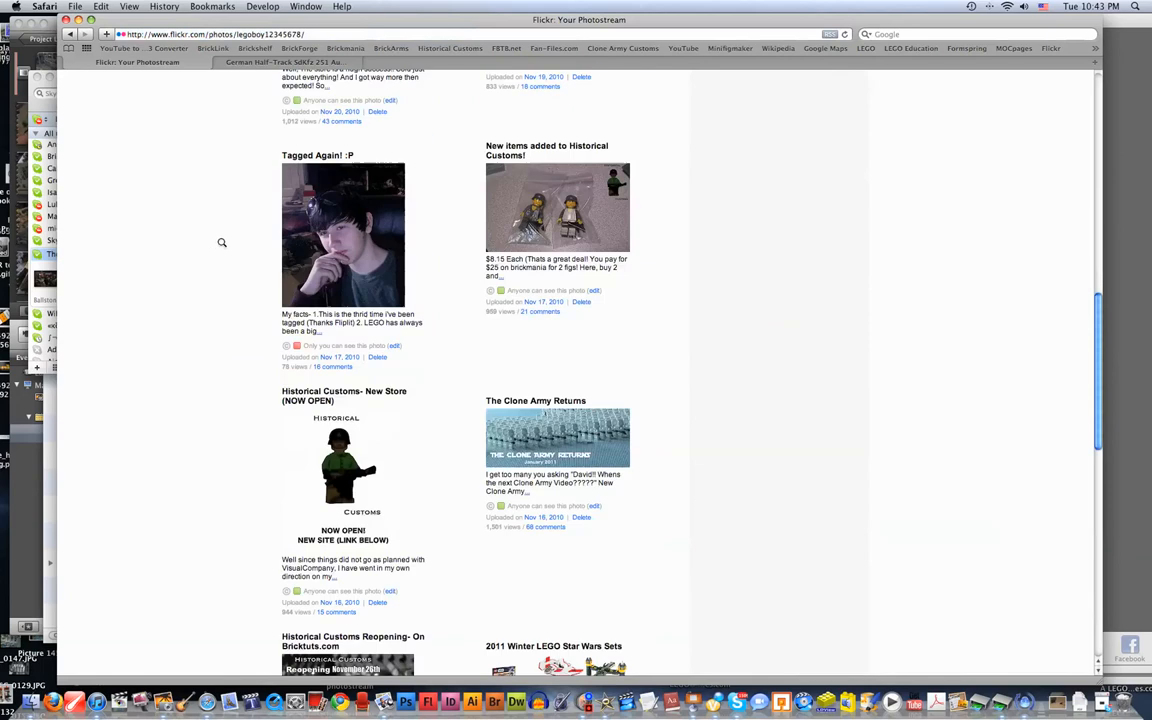
scroll("down", 3)
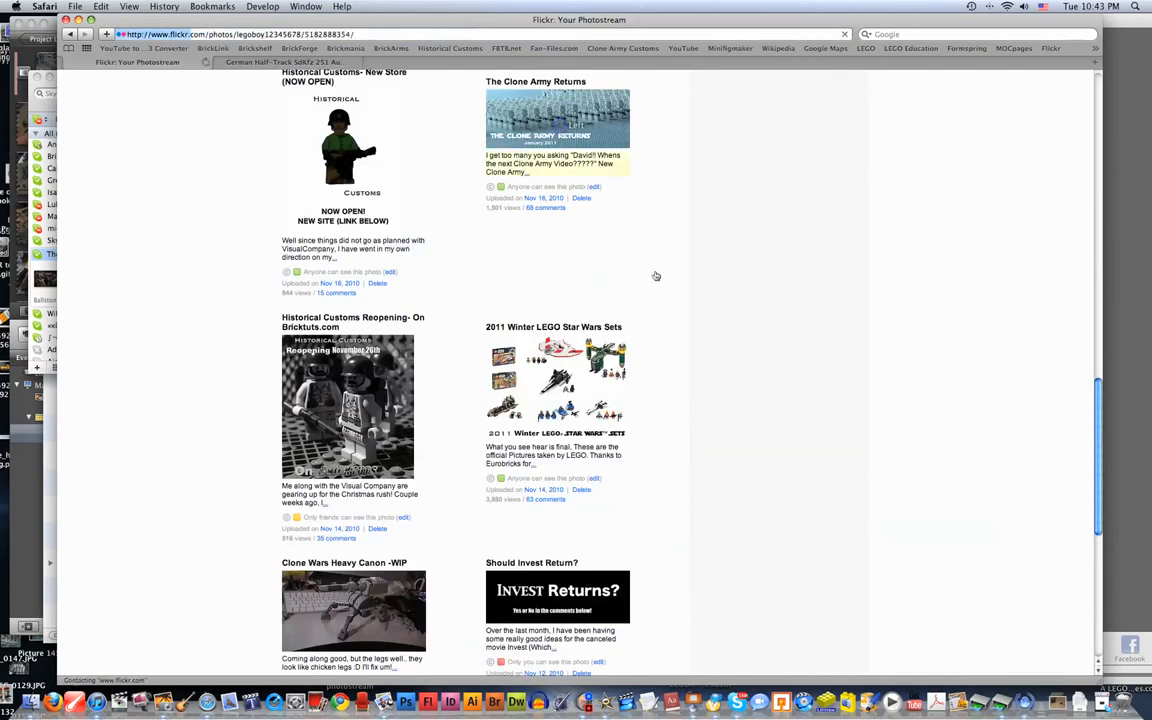
left_click(554, 120)
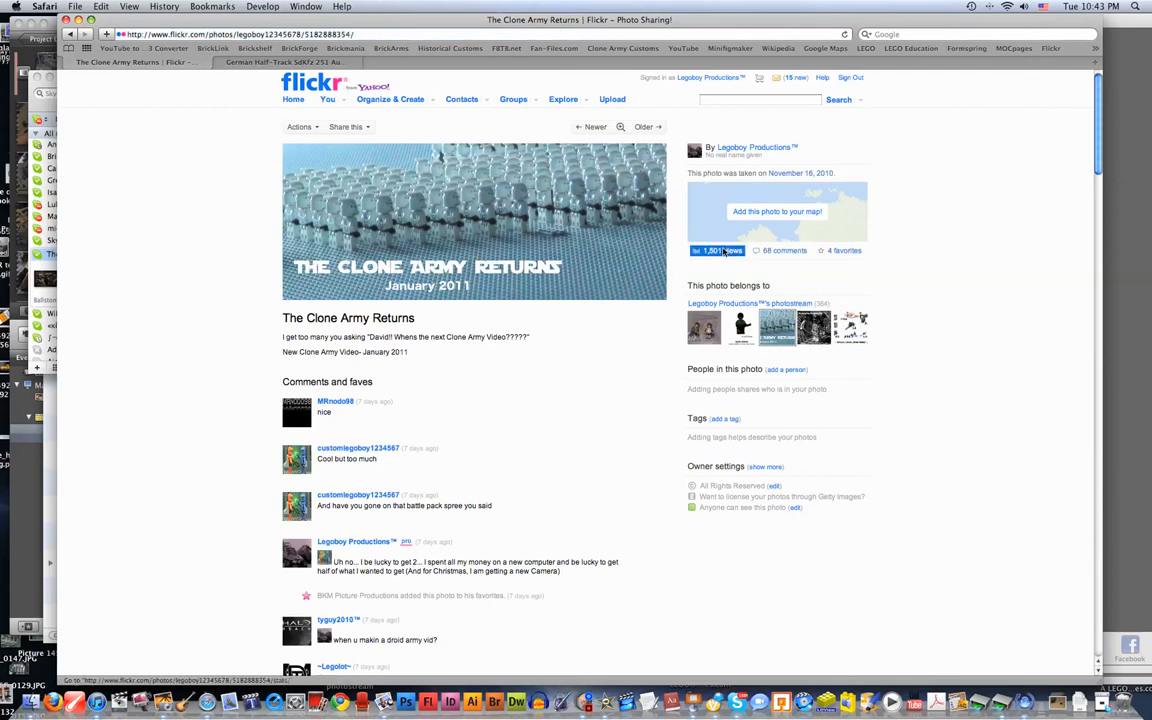
mouse_move(717, 250)
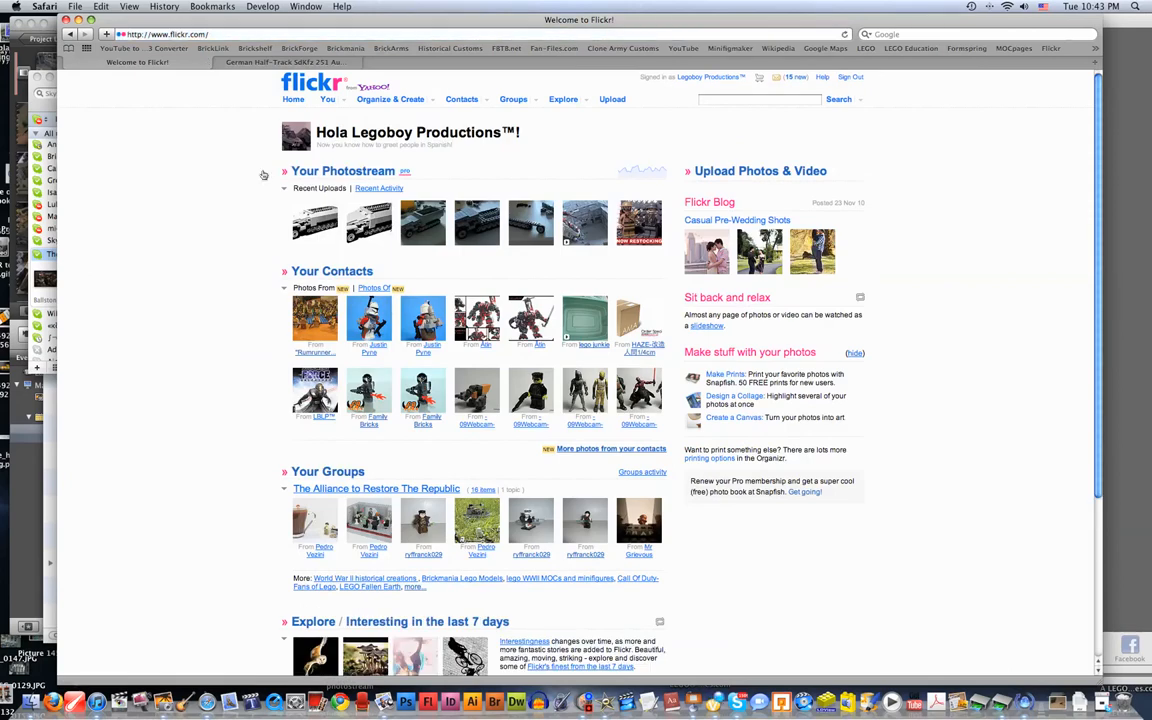
mouse_move(267, 172)
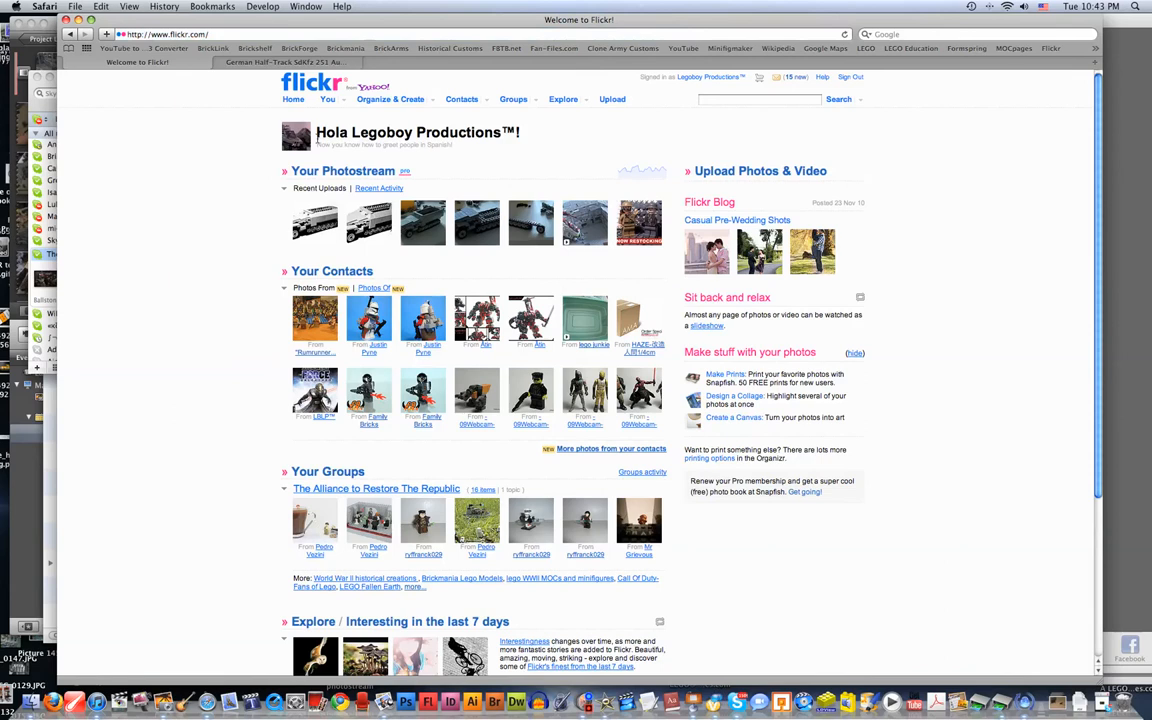
- Browse the Flickr home page, then load BrickLink from the bookmarks bar
left_click(342, 170)
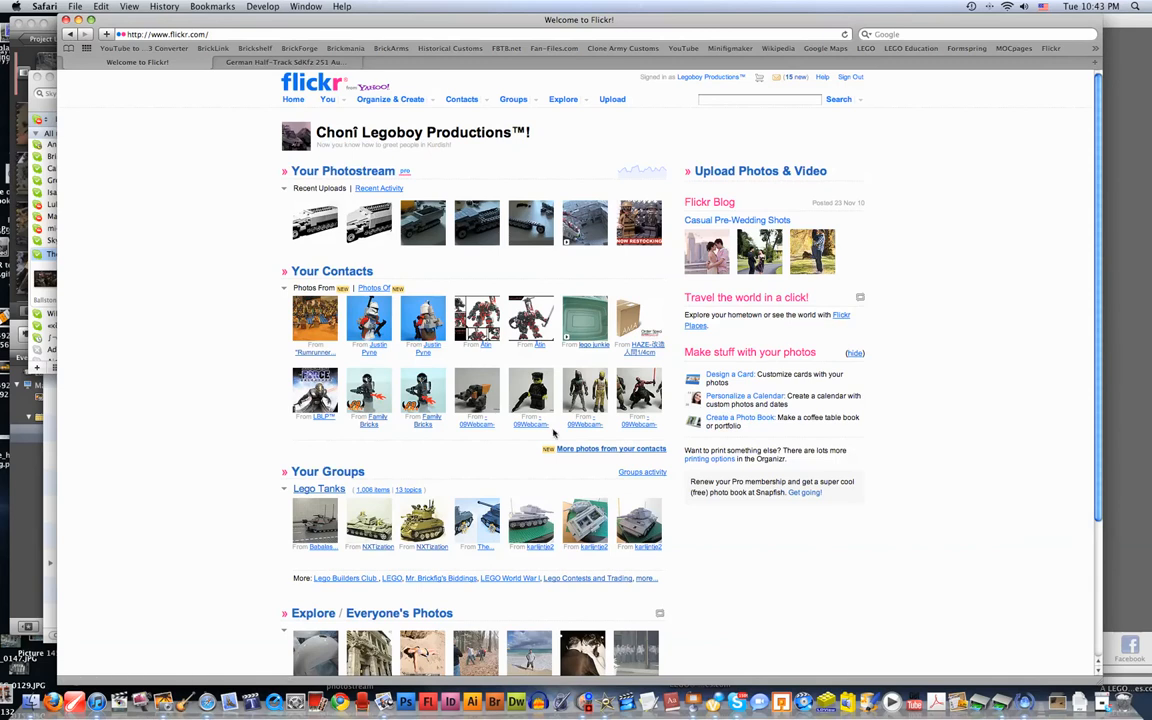
mouse_move(554, 433)
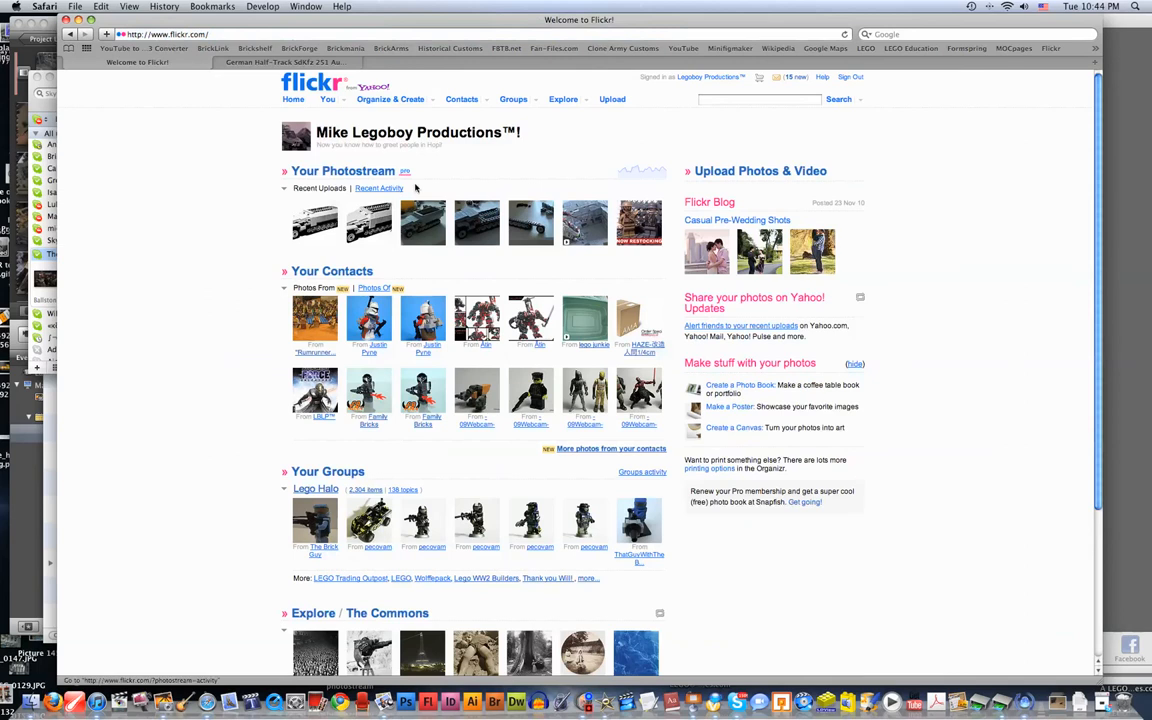
mouse_move(255, 120)
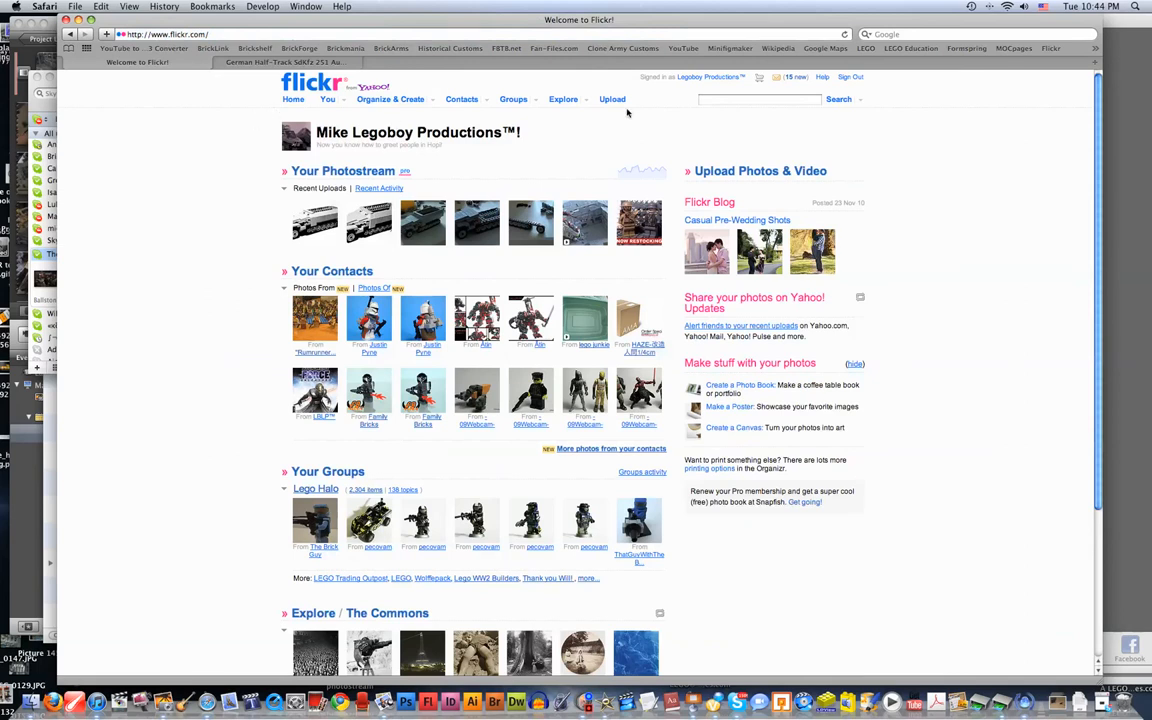
left_click(205, 50)
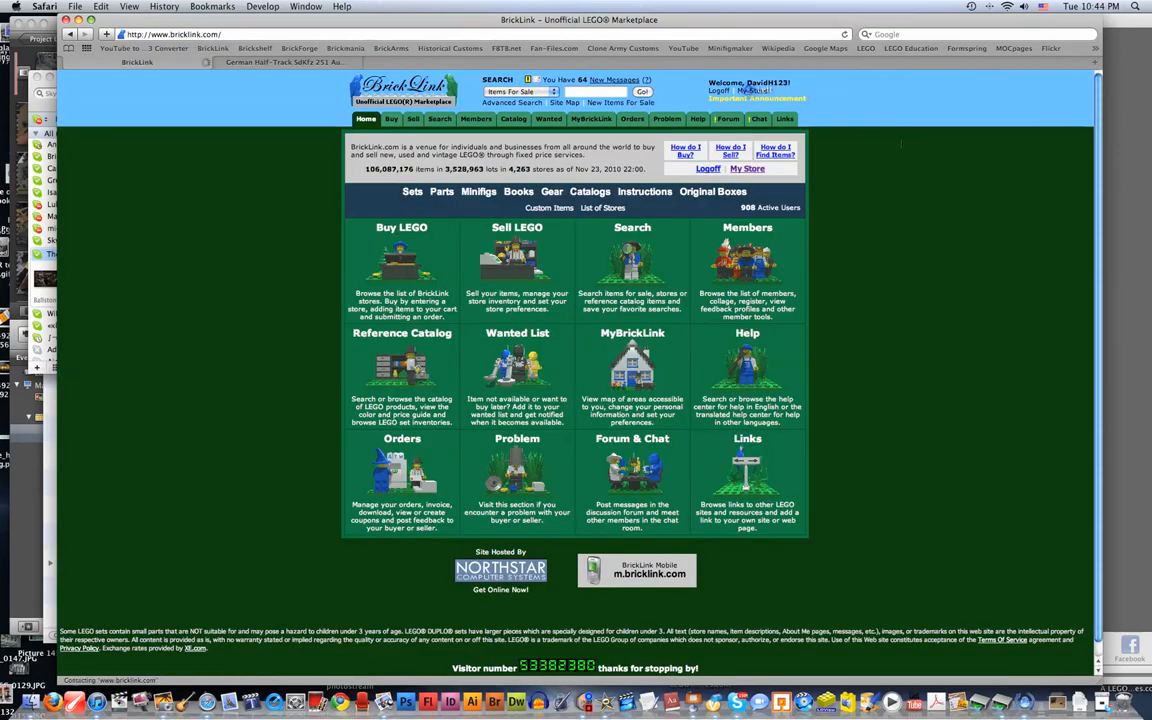
- Open the Historical Customs BrickLink store and view its owner's 53-praise feedback profile
left_click(748, 168)
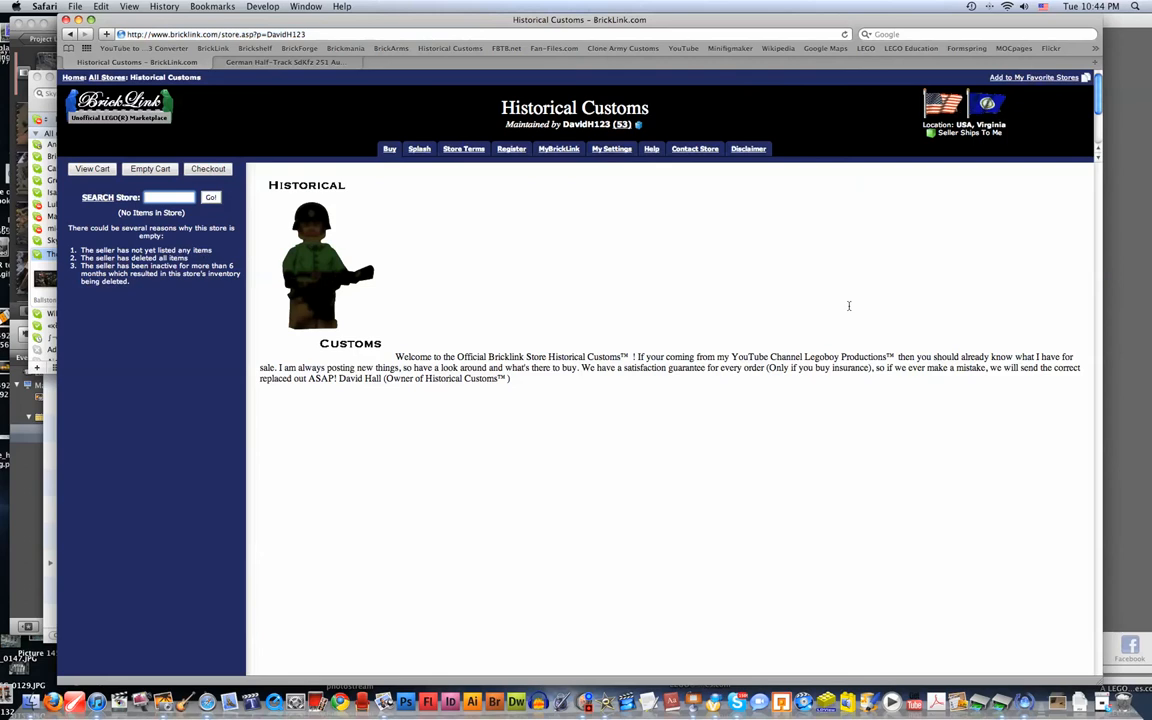
mouse_move(548, 136)
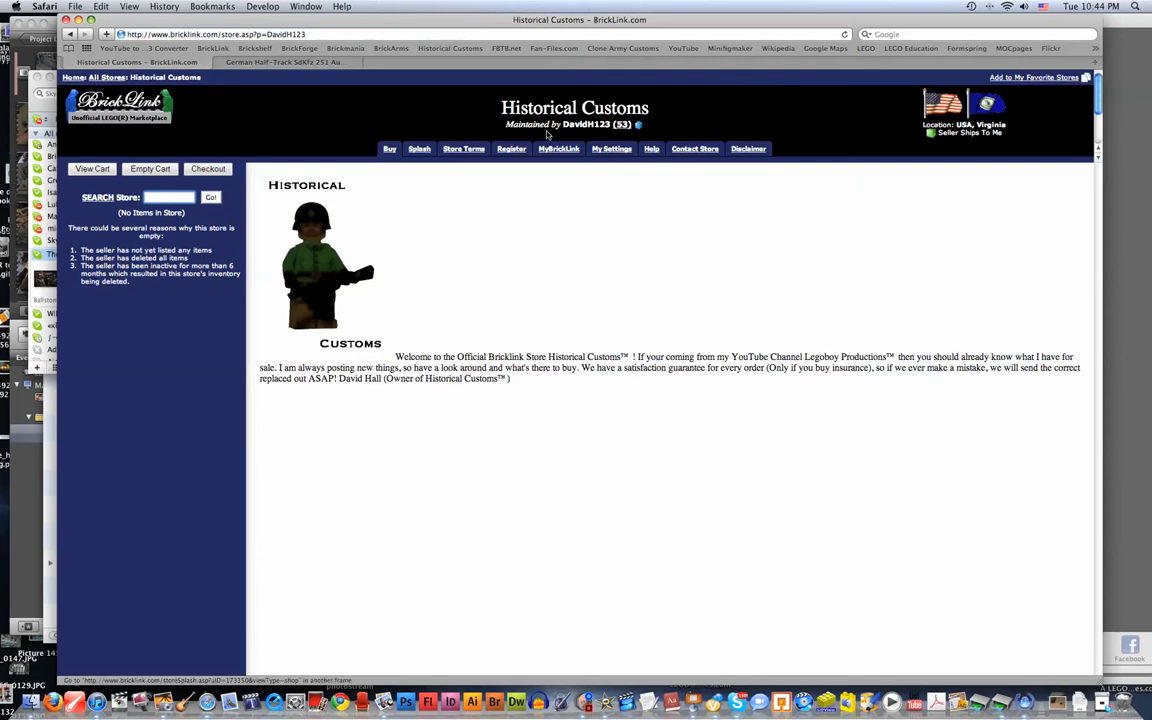
left_click(615, 124)
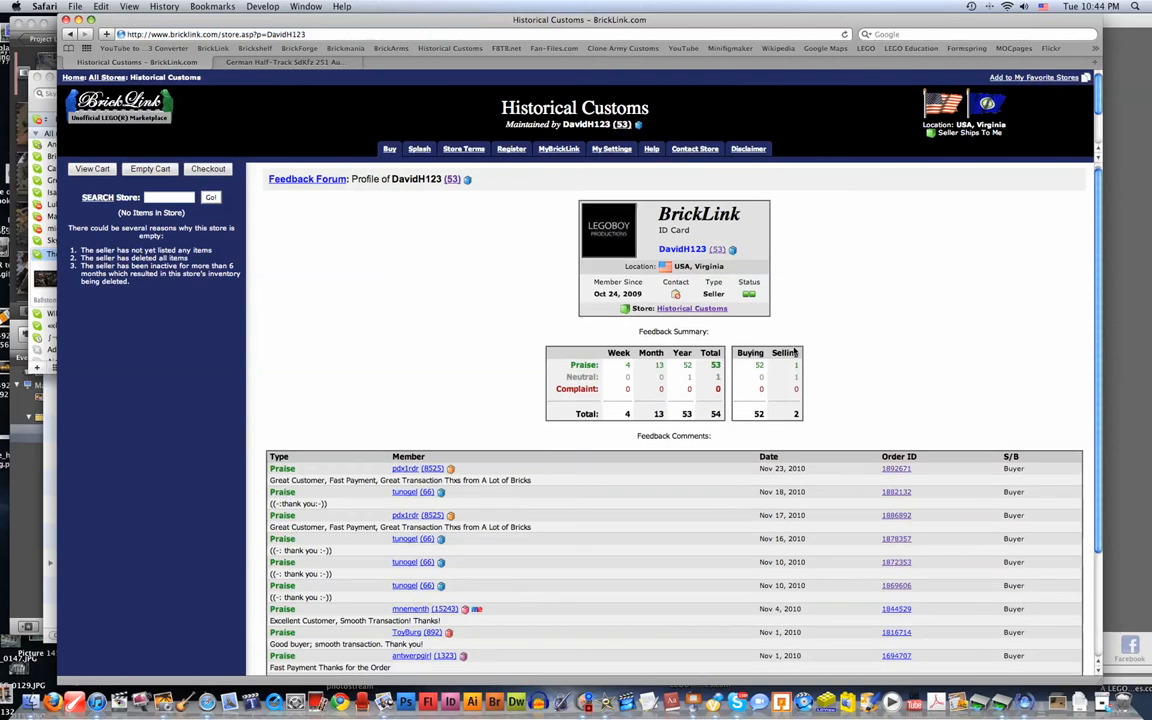
mouse_move(389, 148)
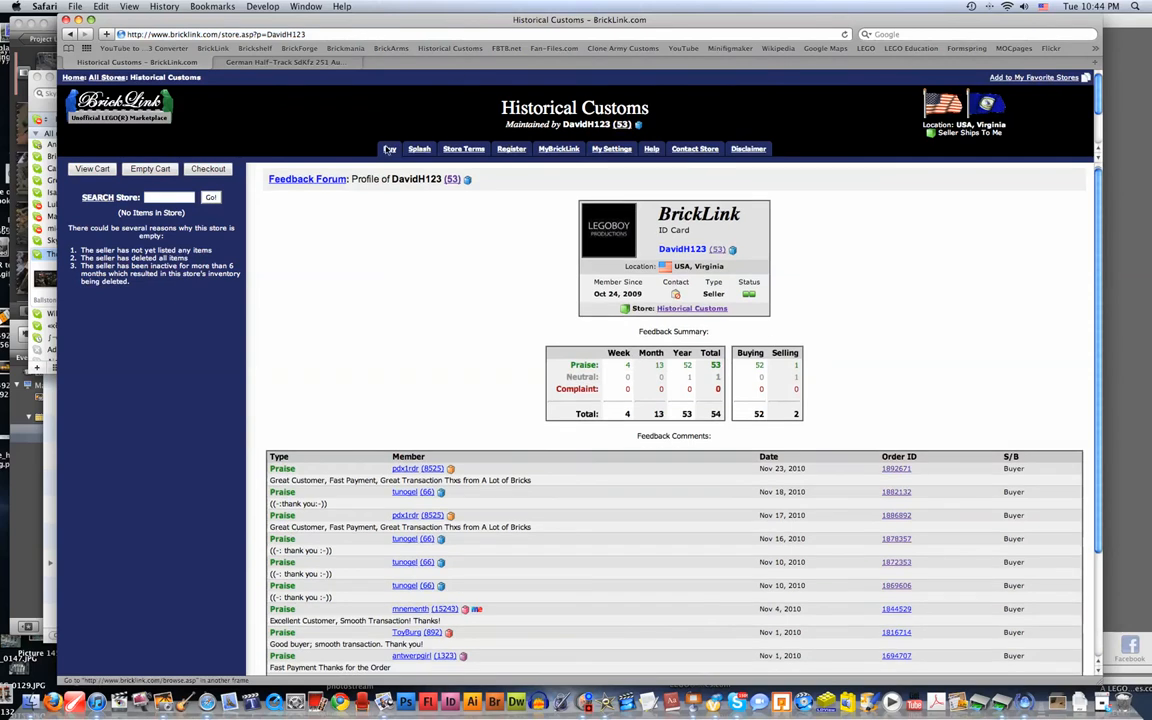
mouse_move(824, 48)
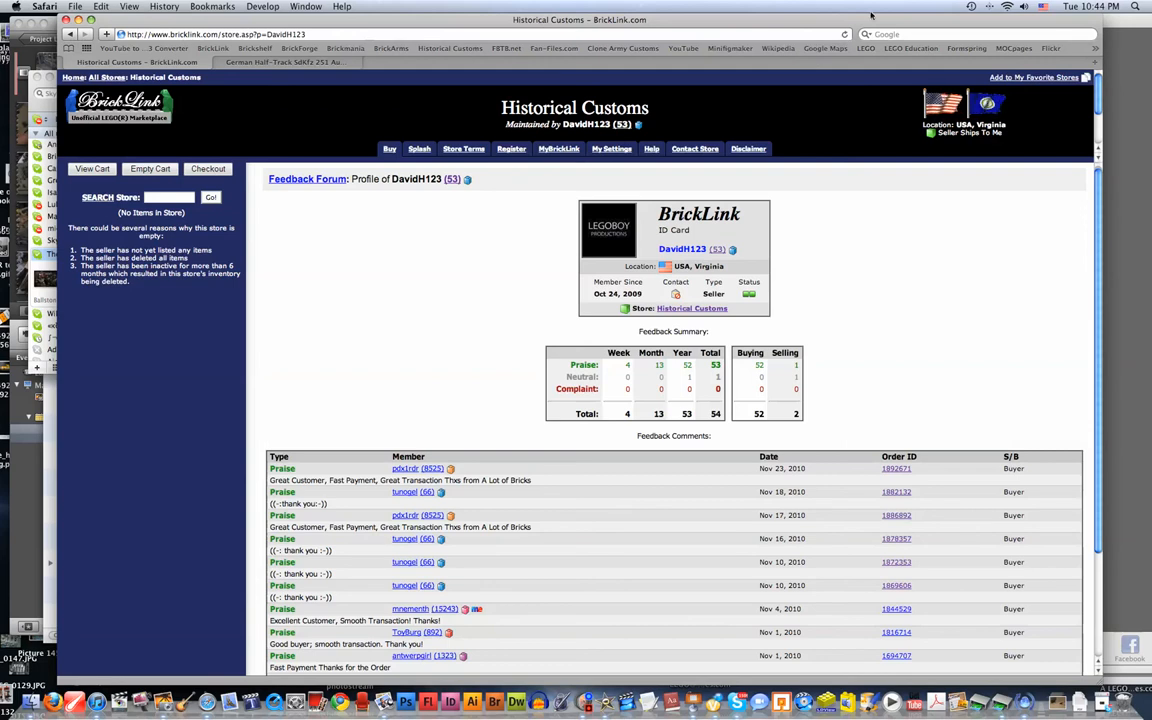
- Open the Clone Army Customs website and scroll through its home page
left_click(613, 48)
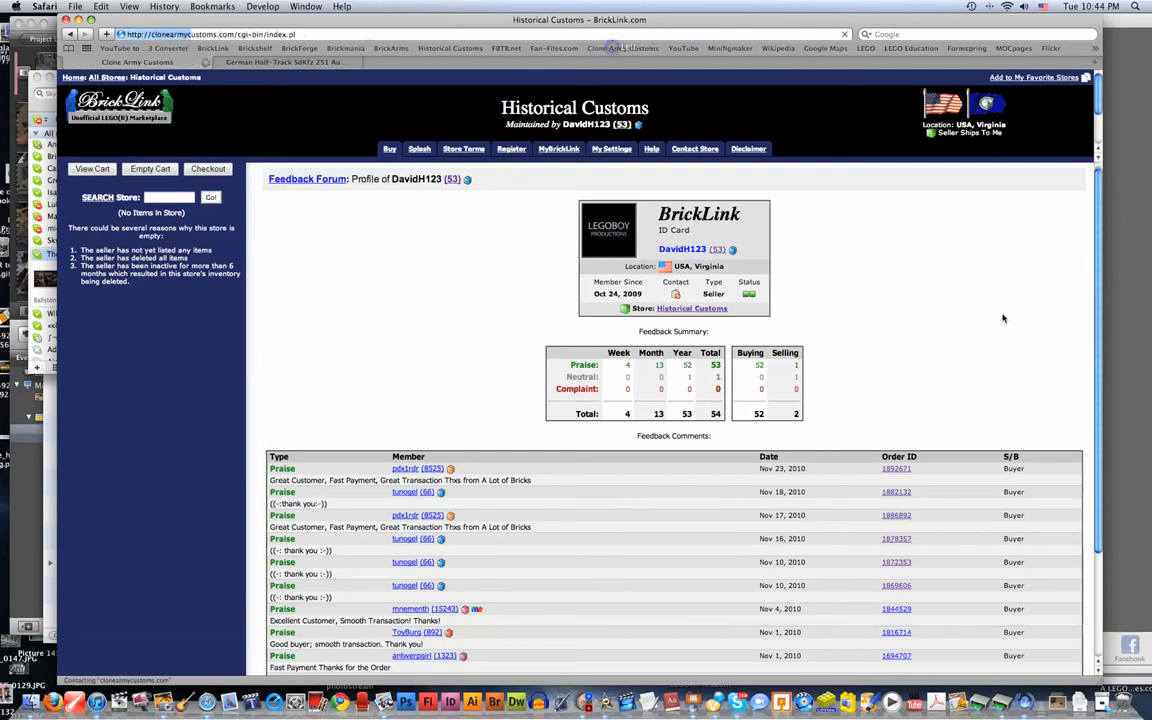
left_click(622, 48)
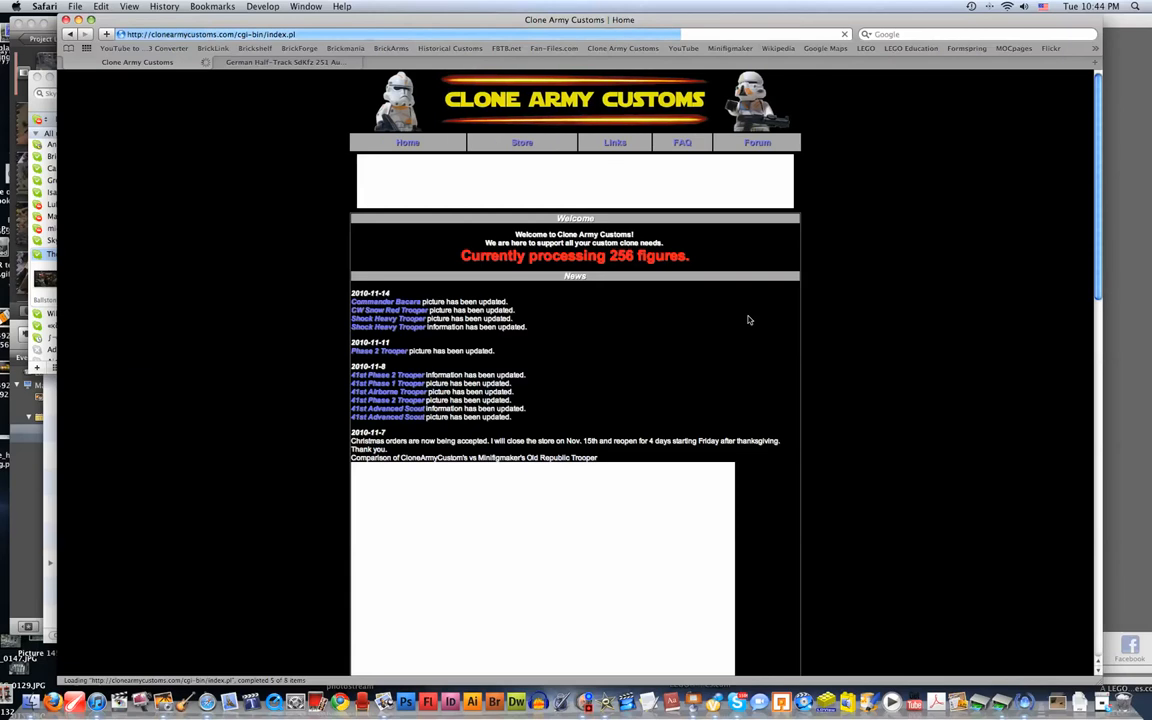
scroll("down", 3)
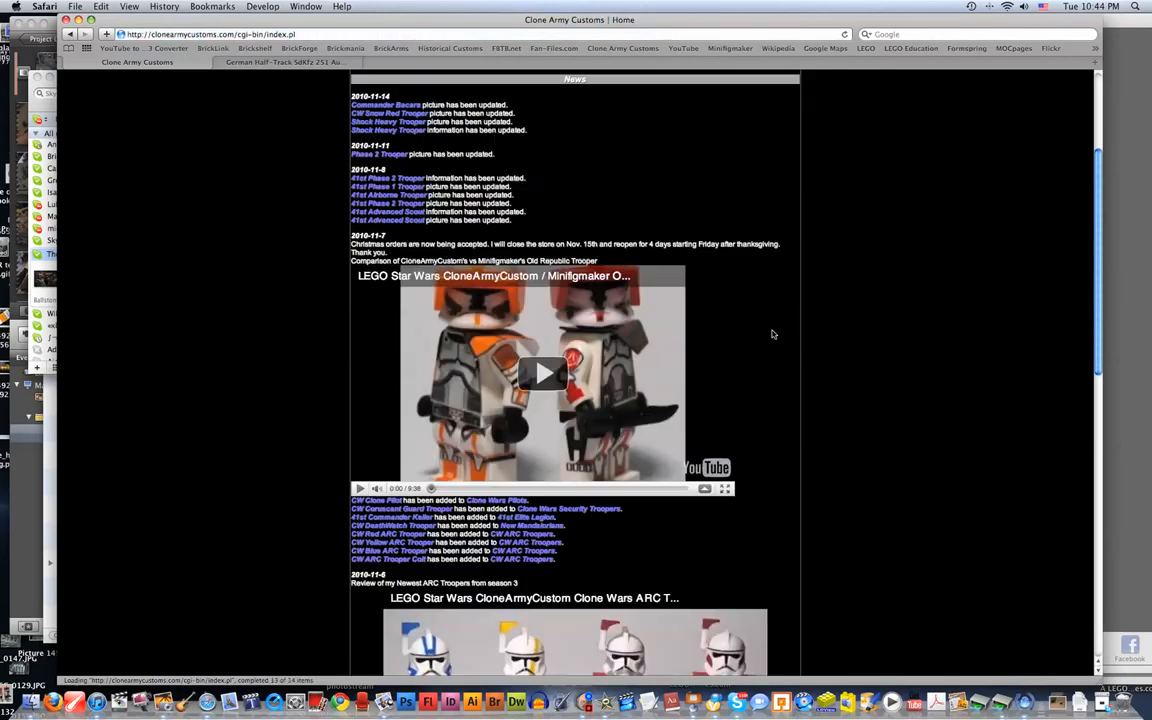
scroll("down", 3)
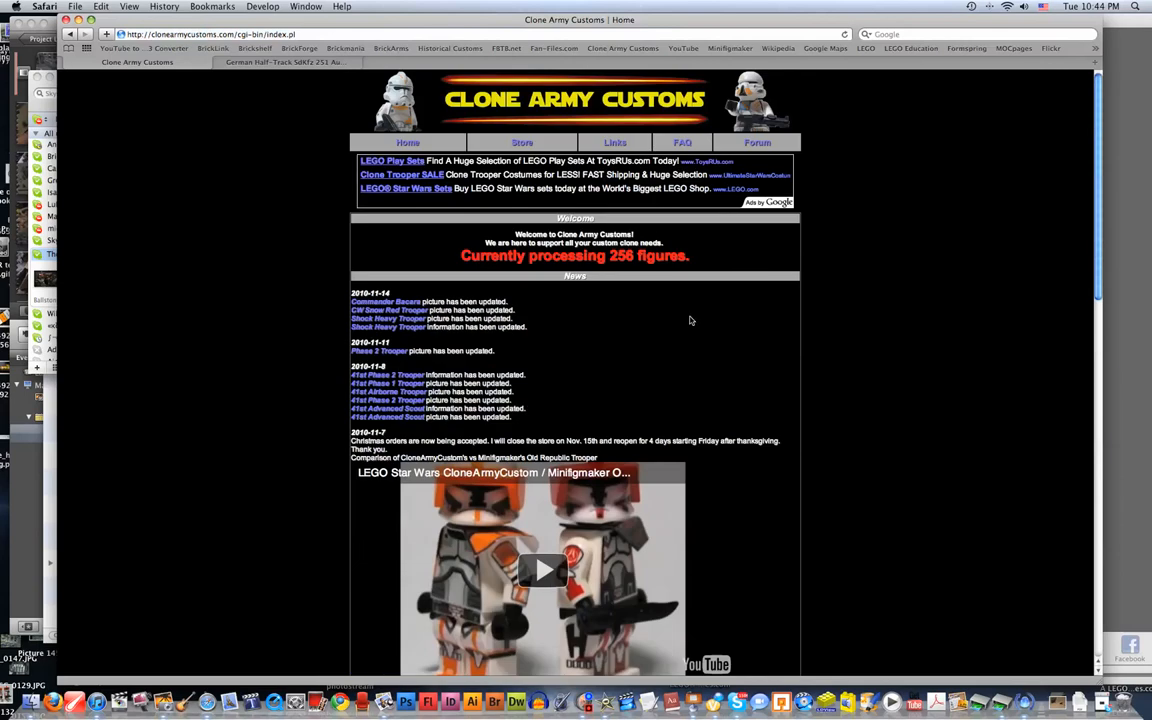
- Enter the store, browse Product Categories, and open Other Phase 2 Troopers
left_click(521, 142)
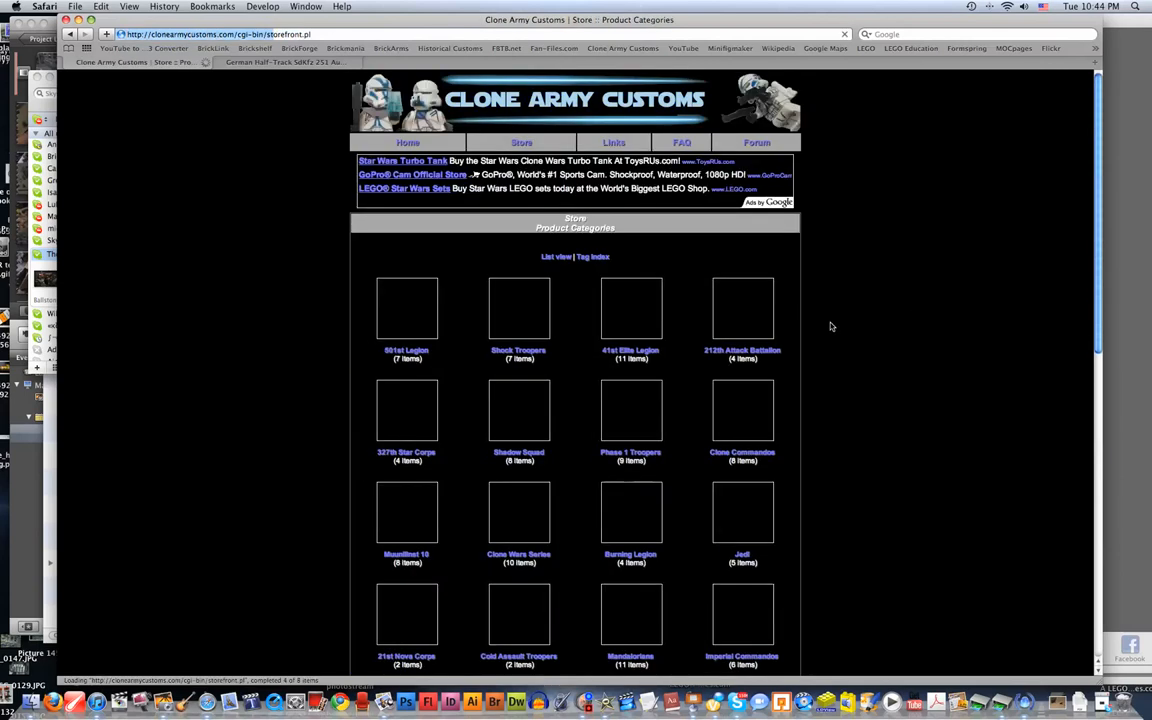
scroll("down", 3)
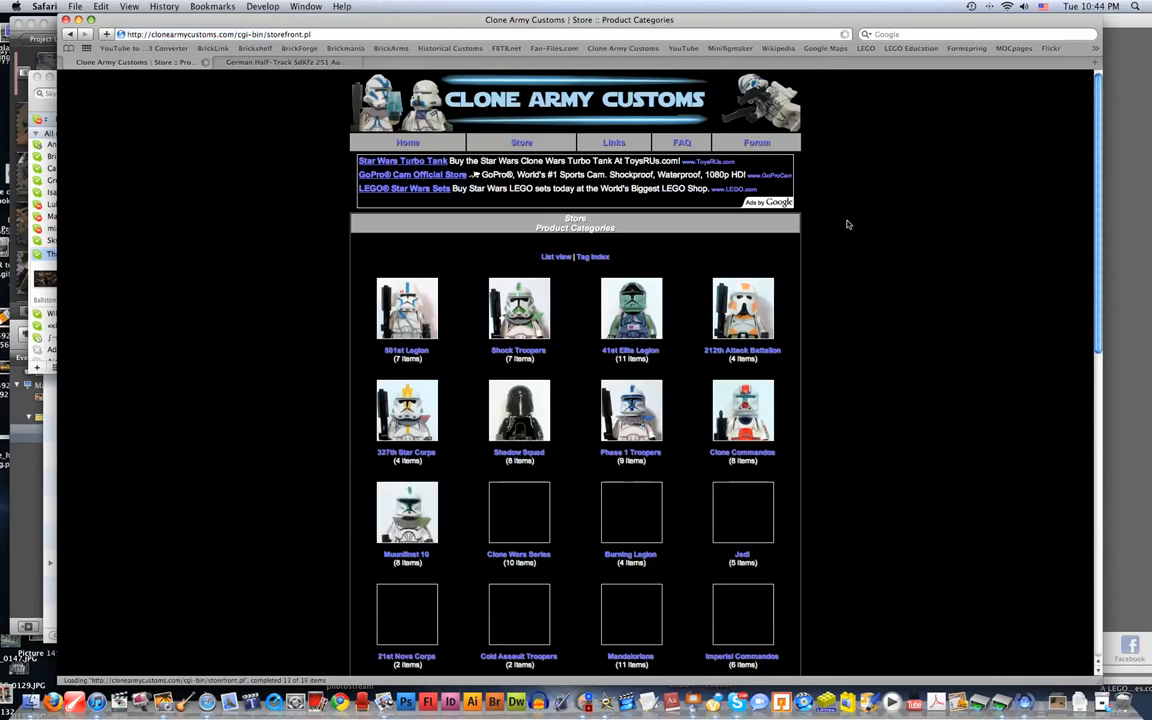
scroll("down", 3)
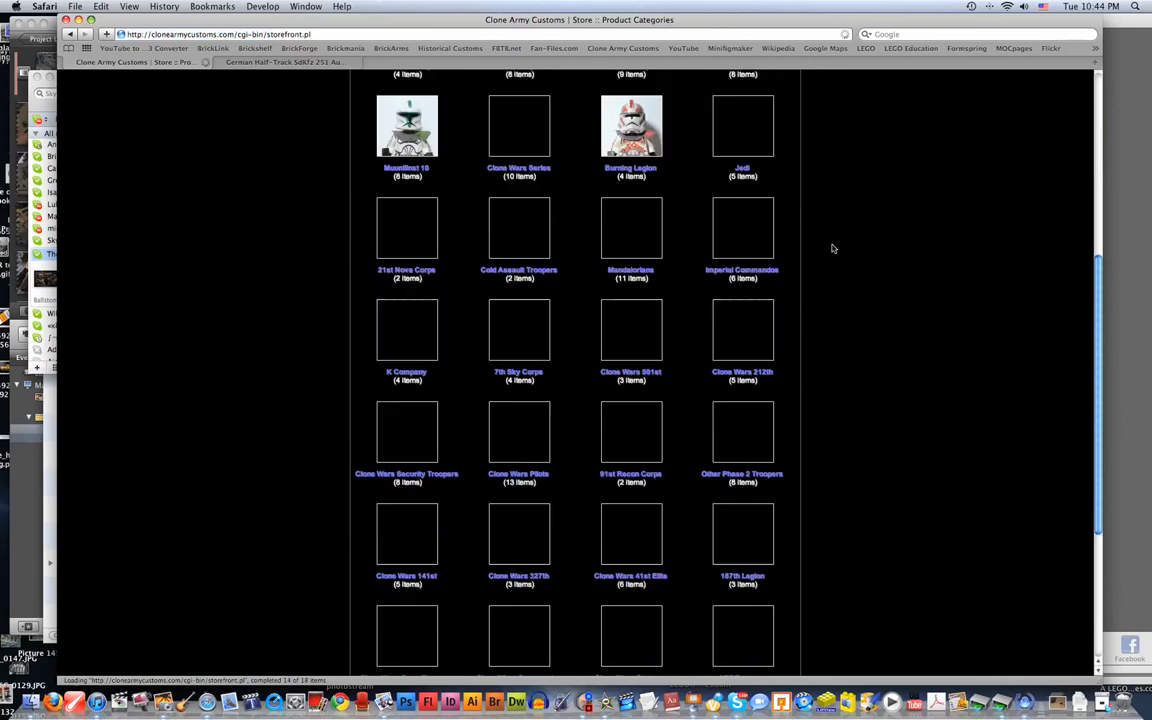
scroll("down", 3)
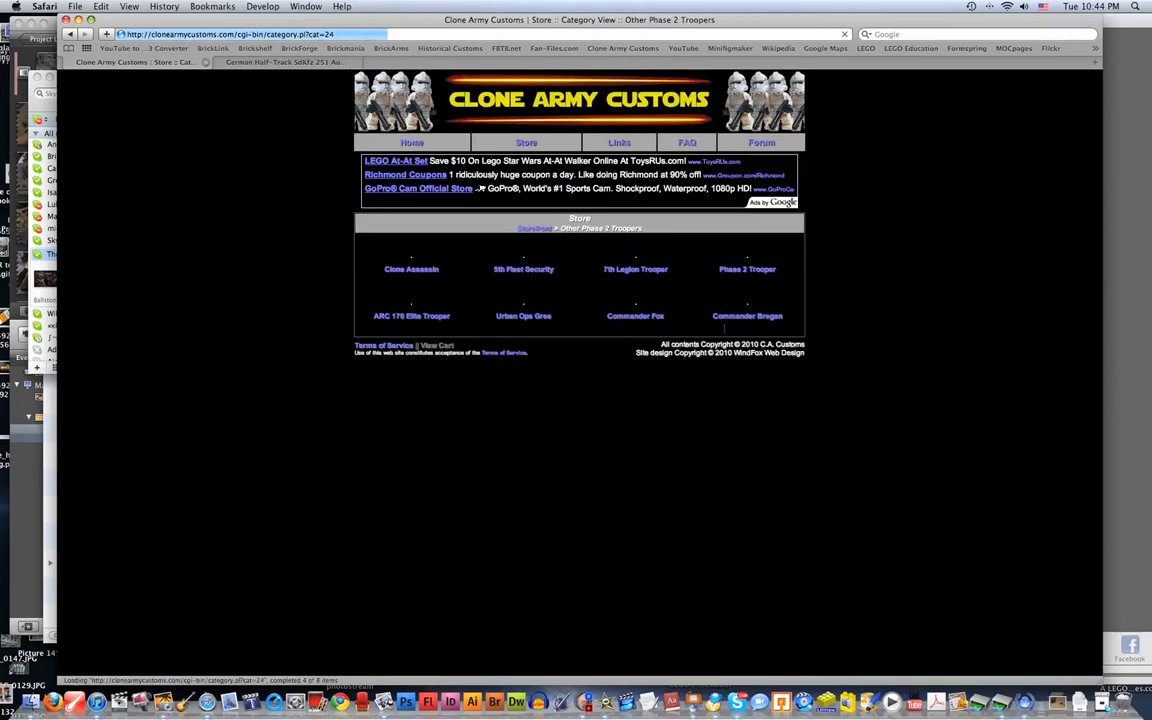
- Open the Commander Bregan item page showing customization options and the $30 price
left_click(747, 315)
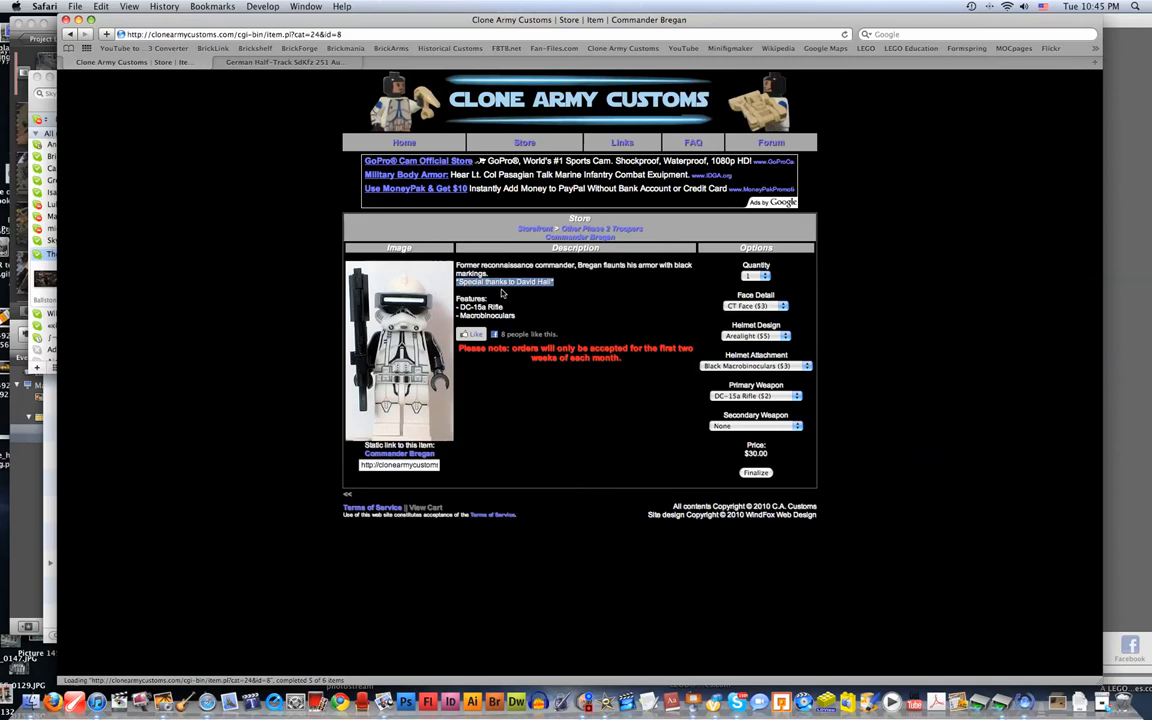
mouse_move(276, 435)
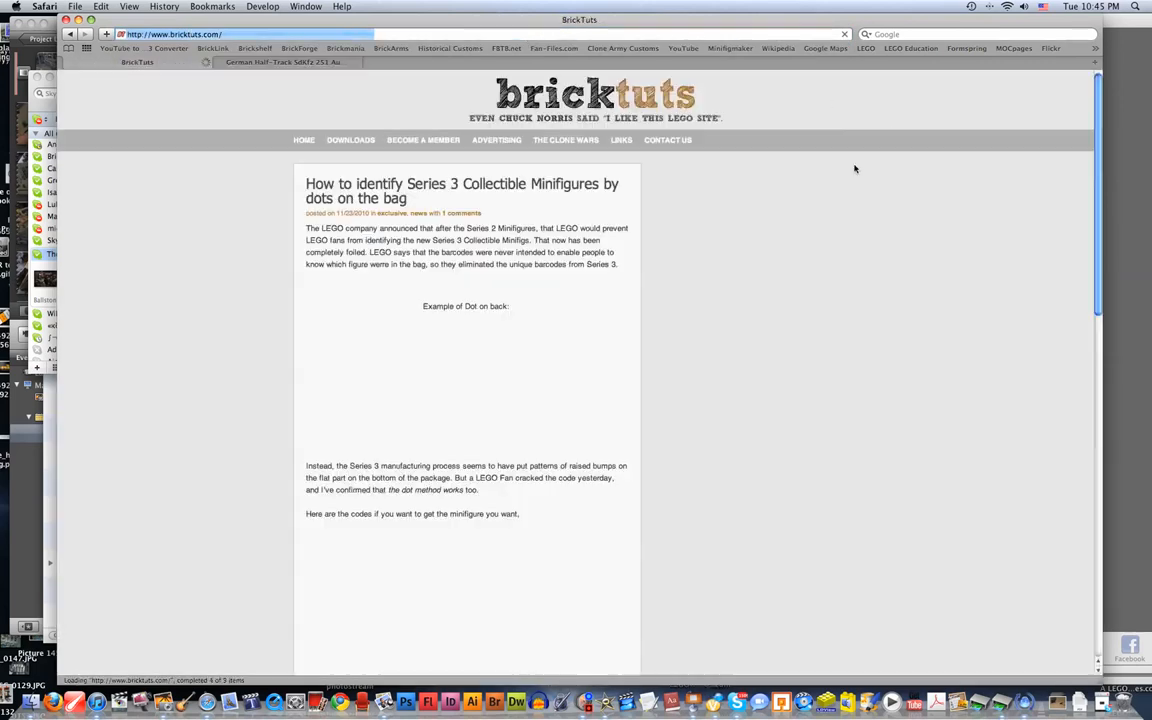
- Scroll the BrickTuts Series 3 minifigure post, then load The Clone Wars Online
scroll("down", 3)
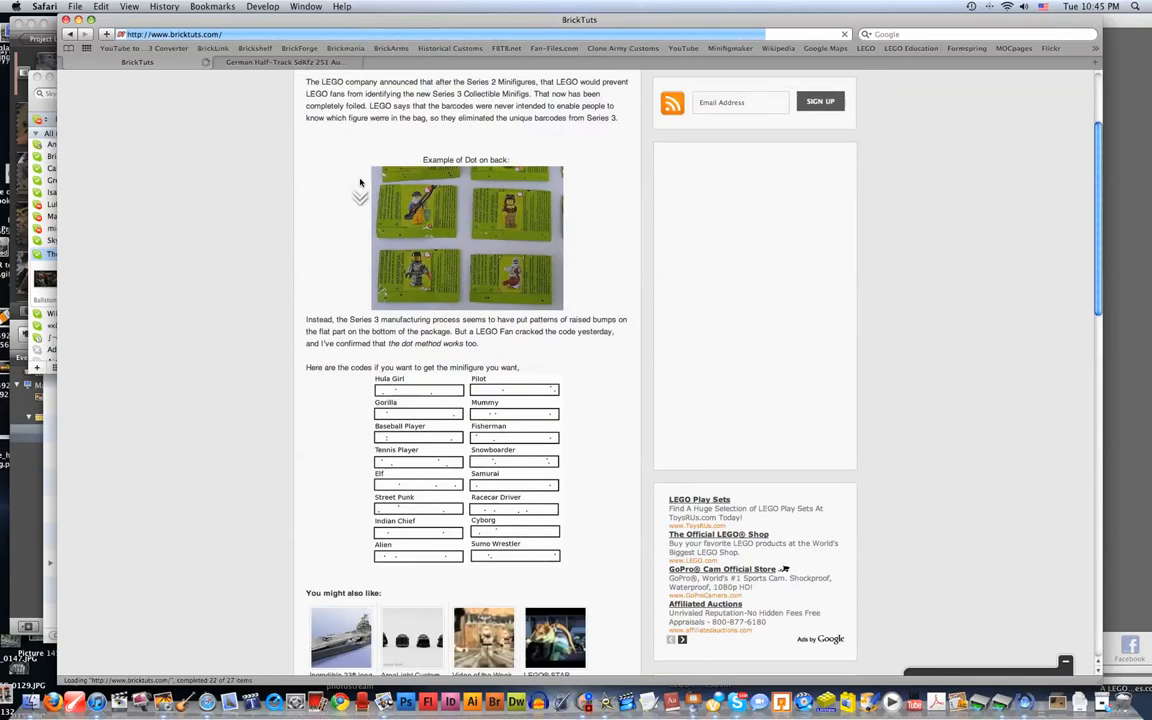
scroll("down", 3)
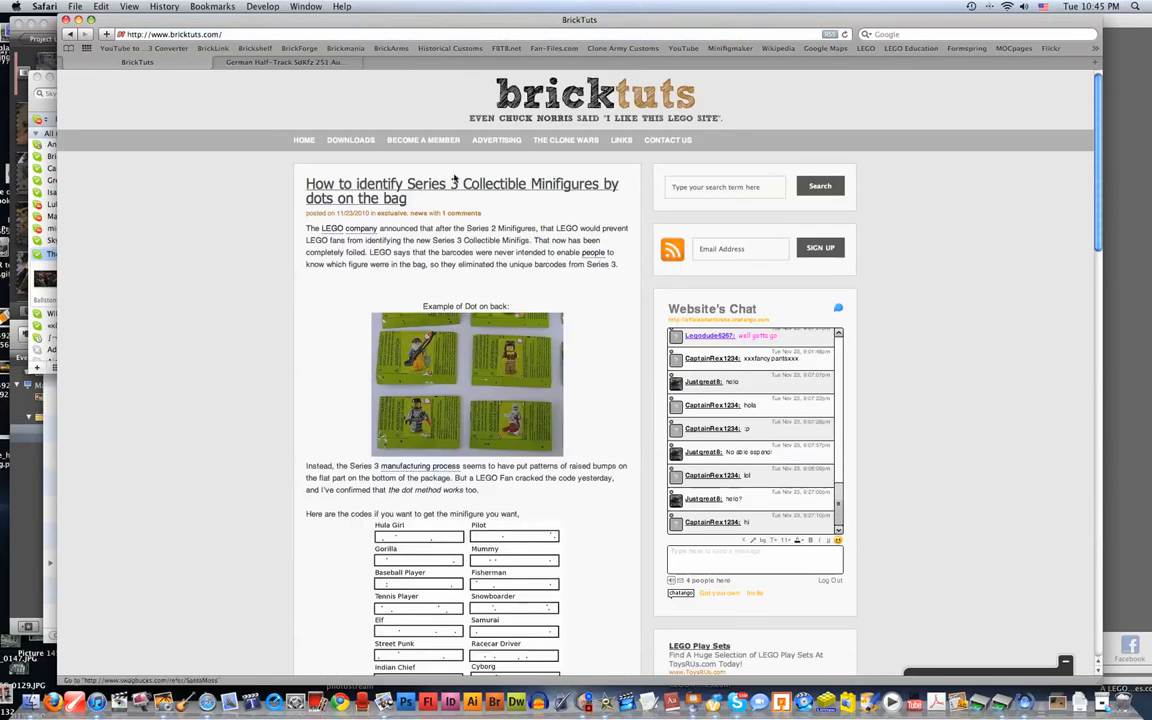
left_click(562, 139)
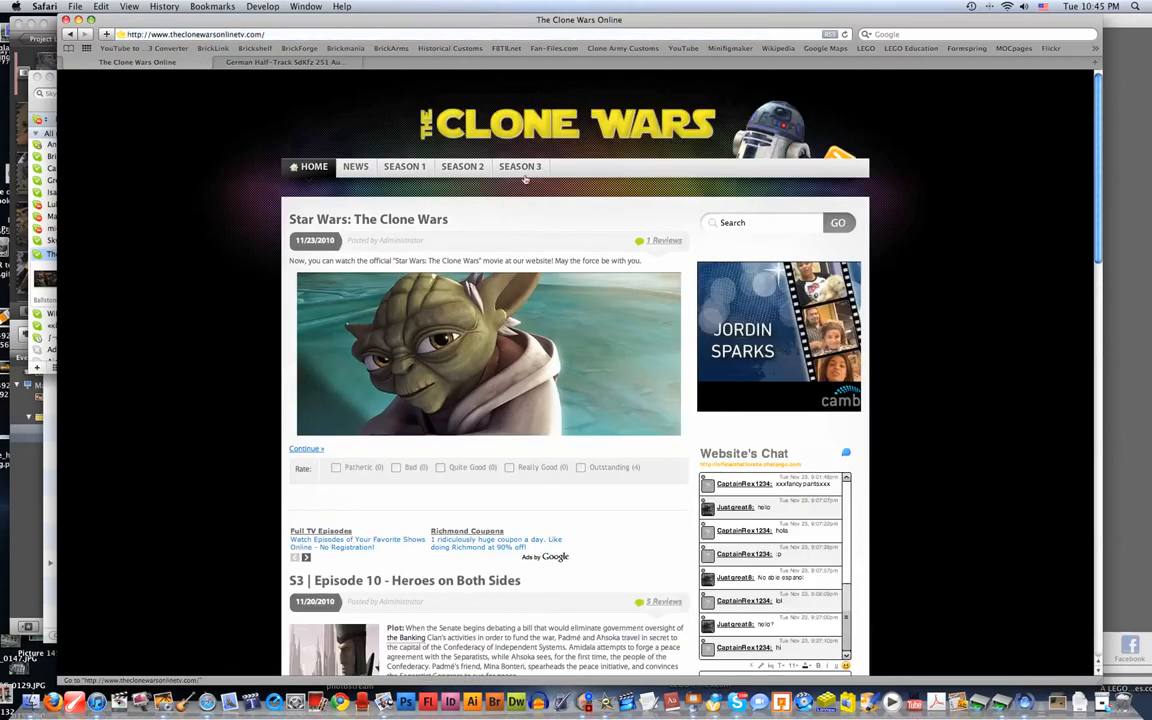
- Scroll through the Season 3 episode posts on The Clone Wars Online home page
left_click(405, 166)
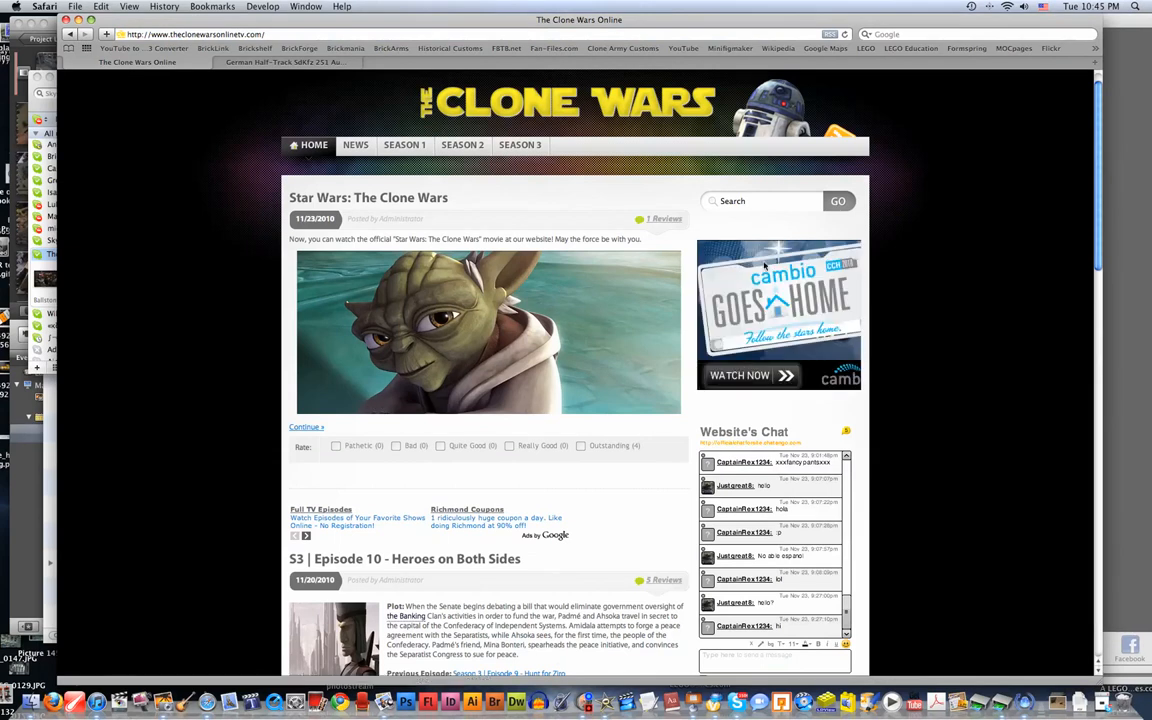
mouse_move(731, 360)
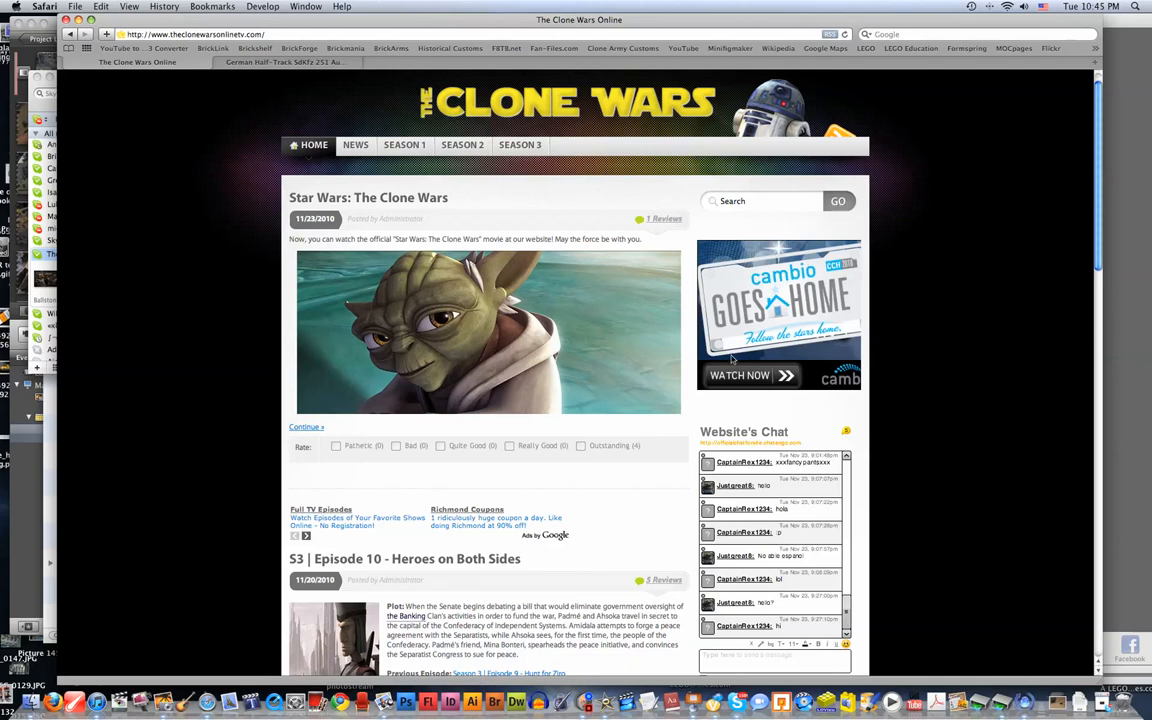
scroll("down", 3)
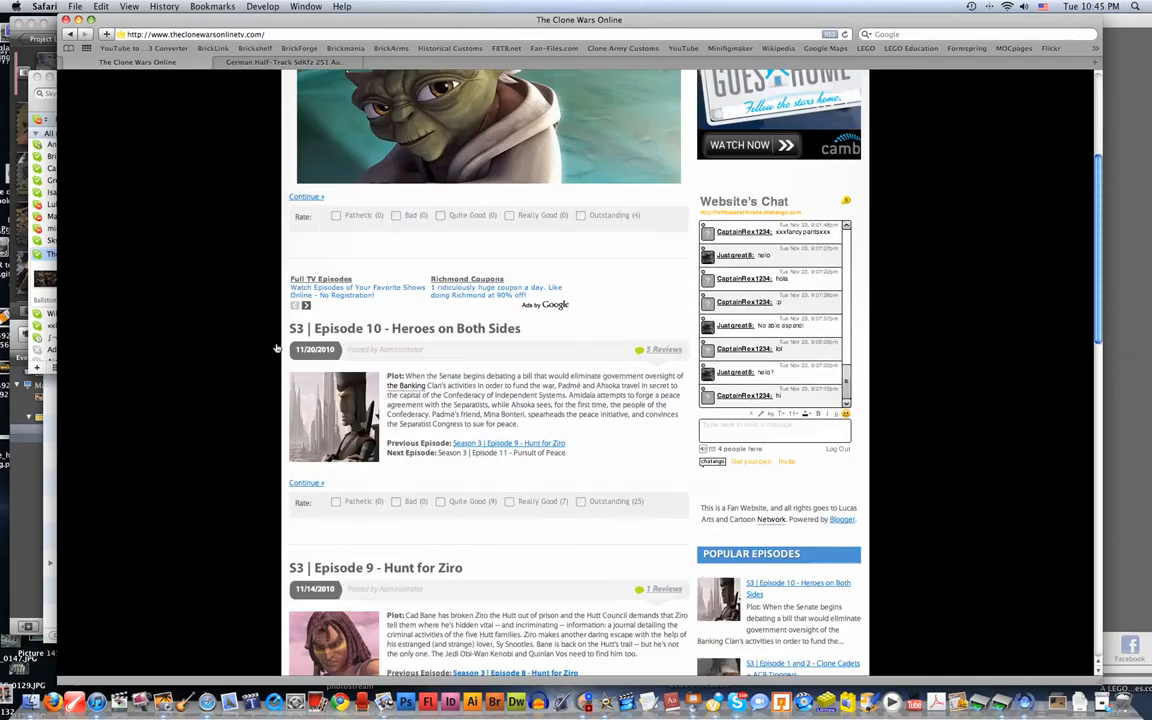
scroll("down", 3)
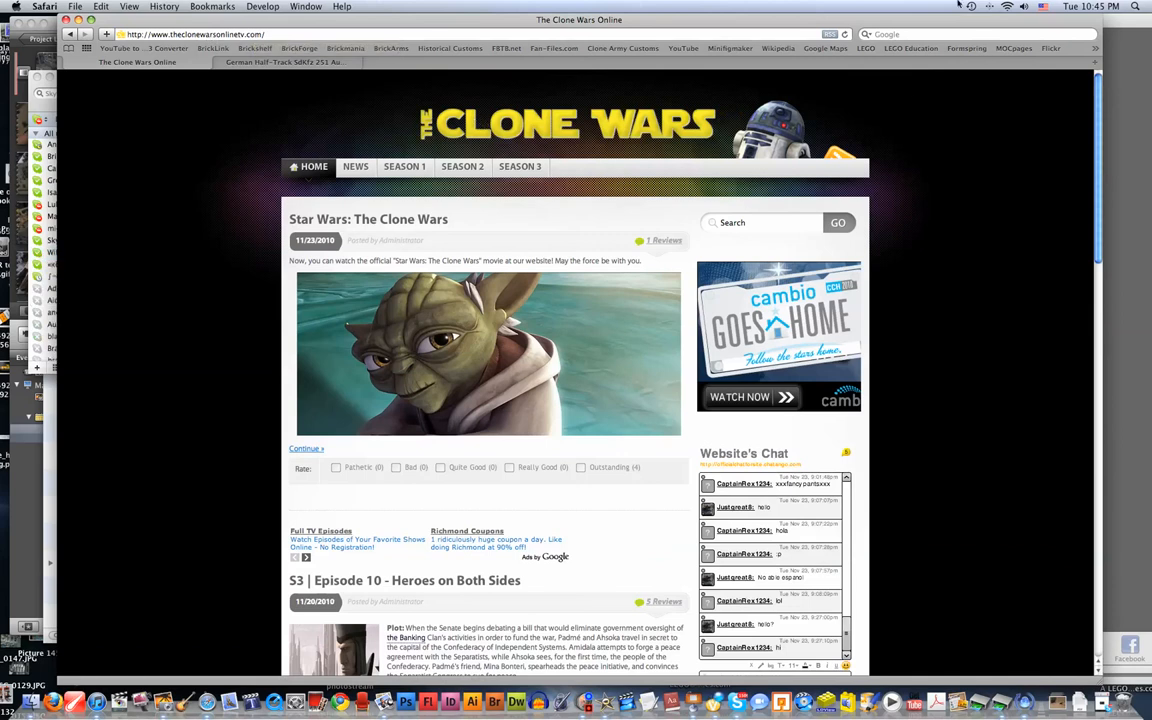
mouse_move(1122, 113)
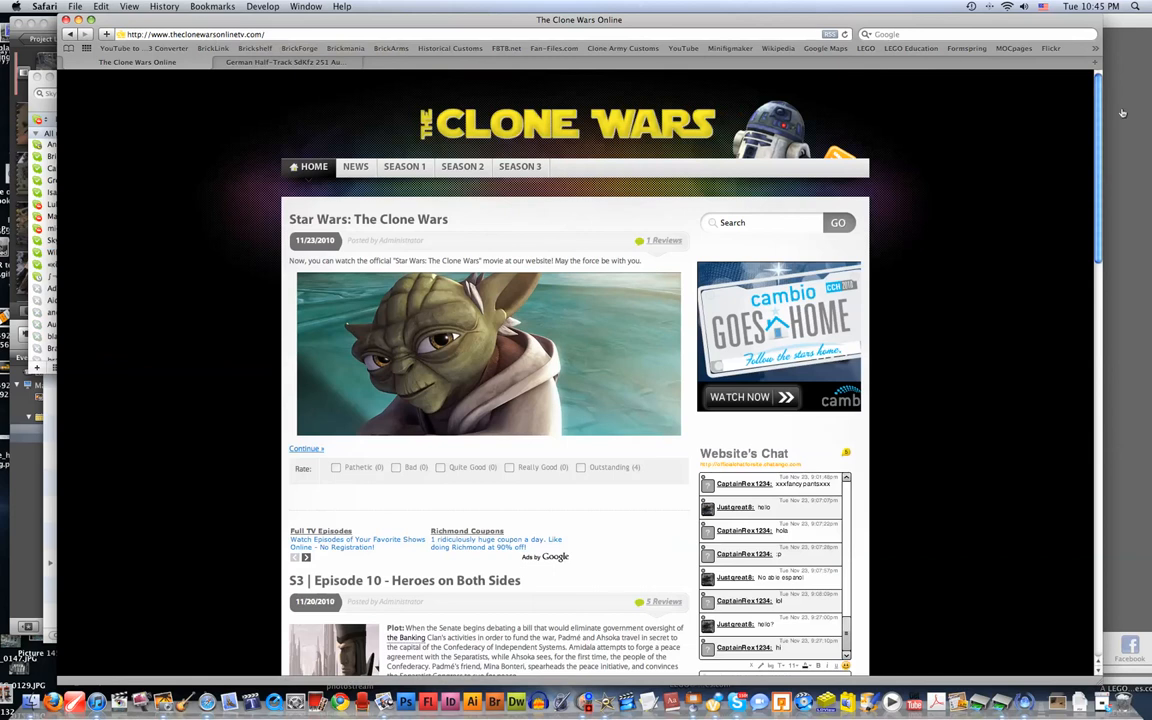
mouse_move(813, 64)
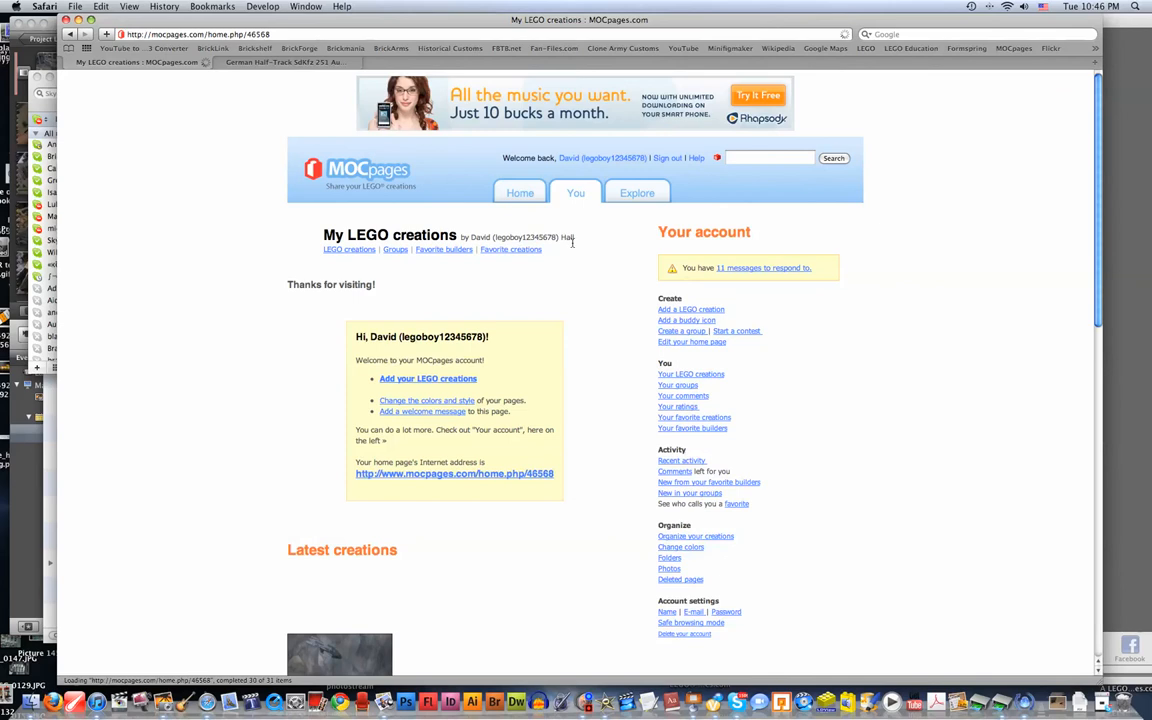
- Scroll the MOCpages account page and search the site for 'ghost'
scroll("down", 3)
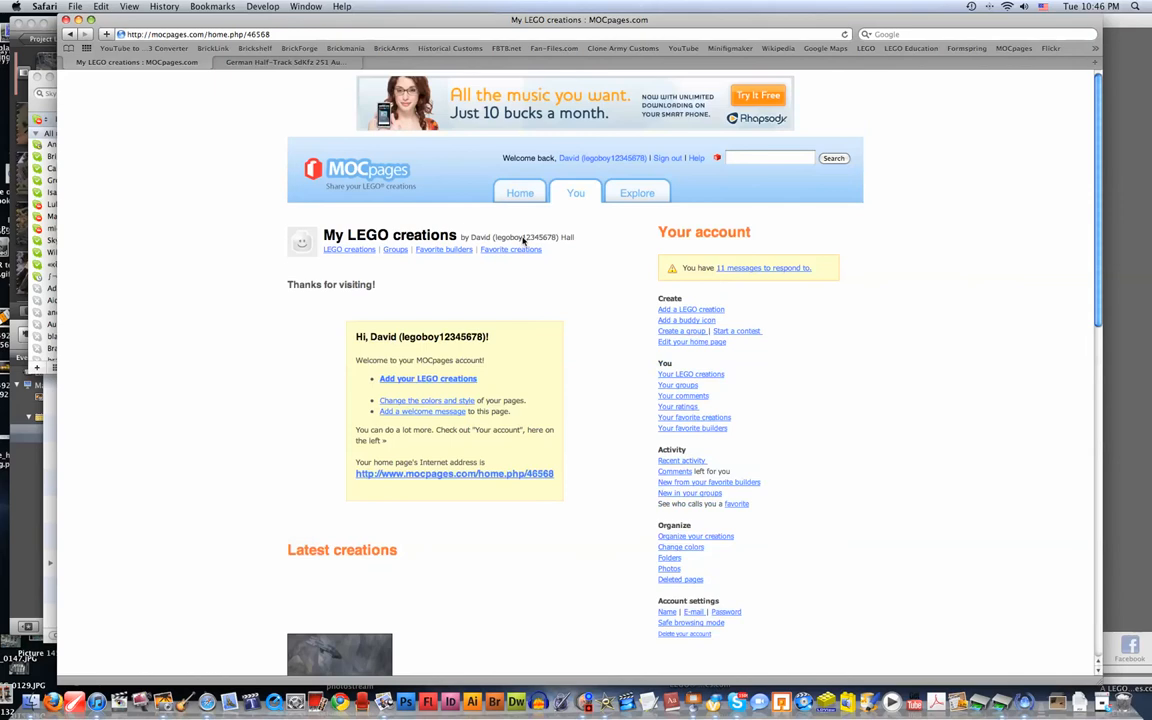
mouse_move(797, 162)
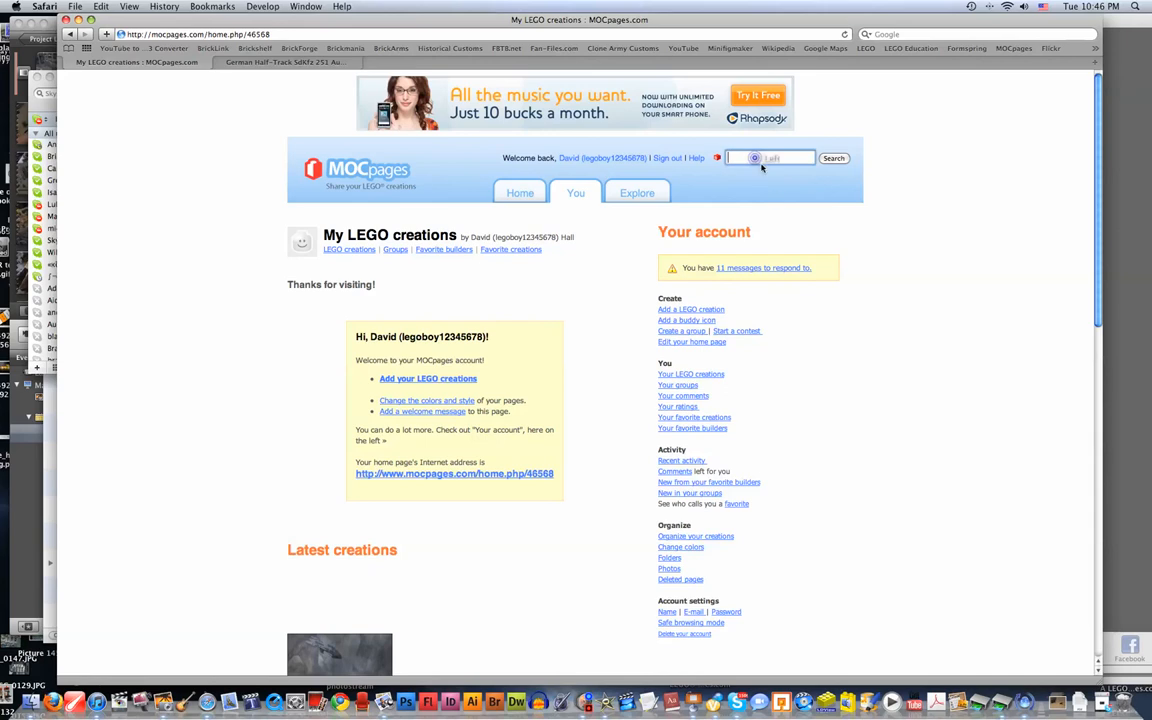
type("ghost")
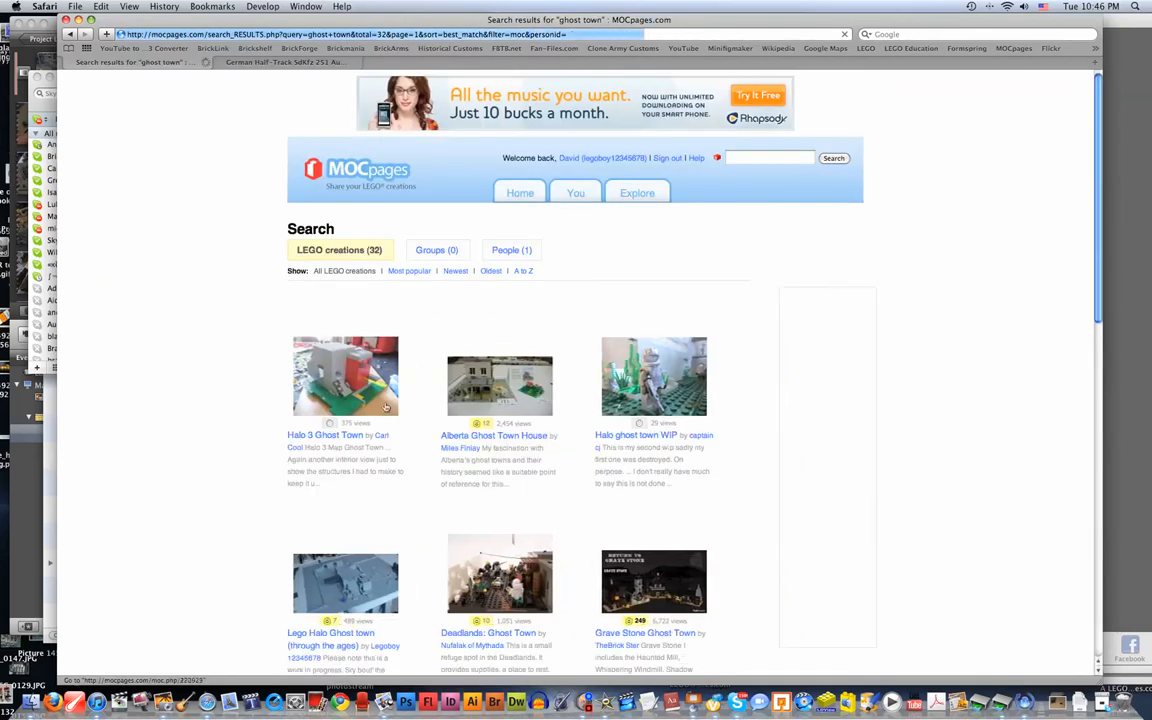
scroll("down", 3)
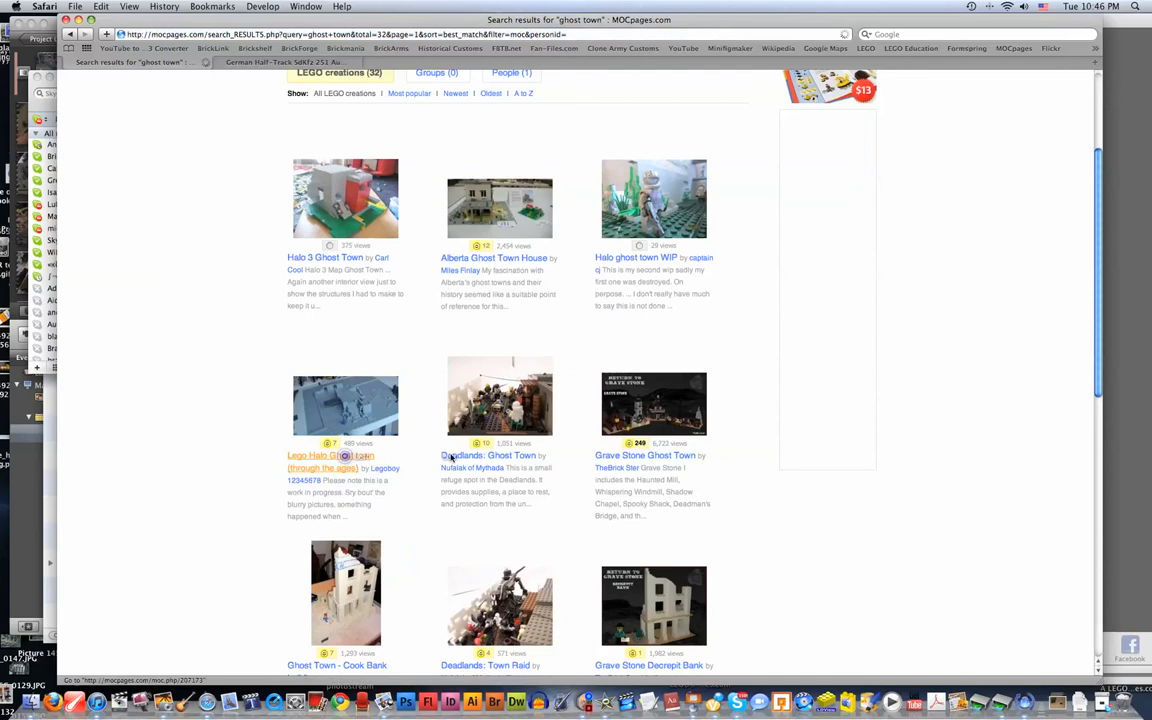
left_click(313, 456)
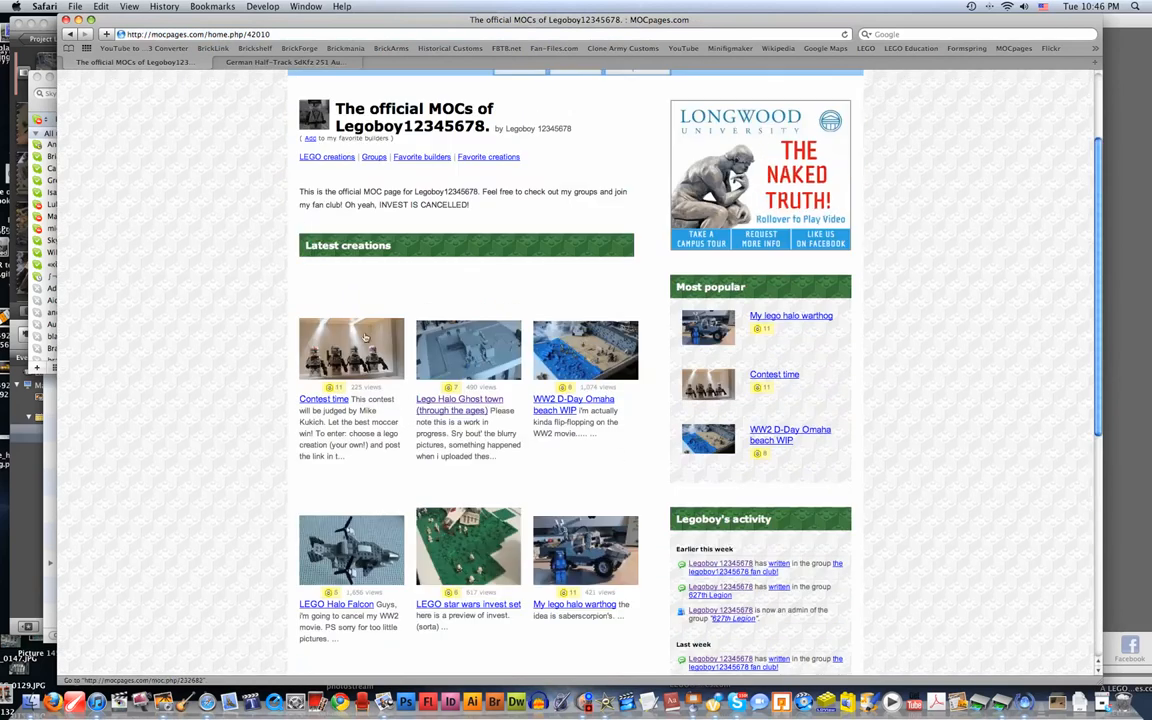
mouse_move(592, 496)
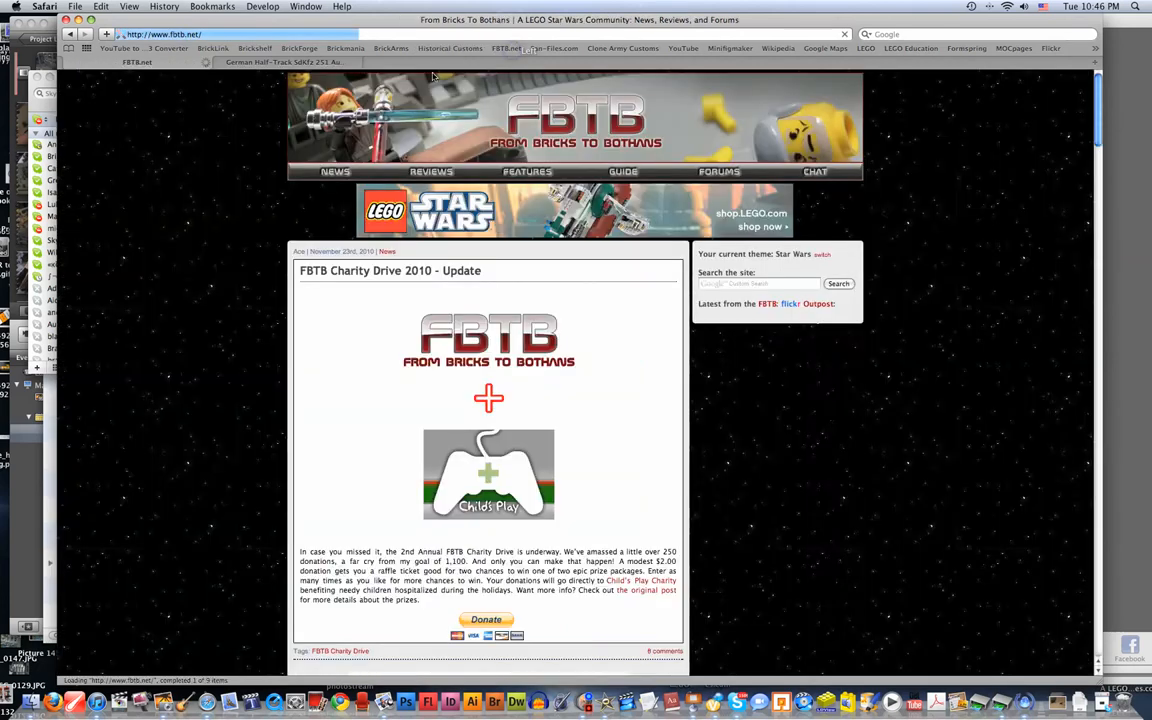
- Scroll down through the FBTB news posts below the charity drive update
scroll("down", 3)
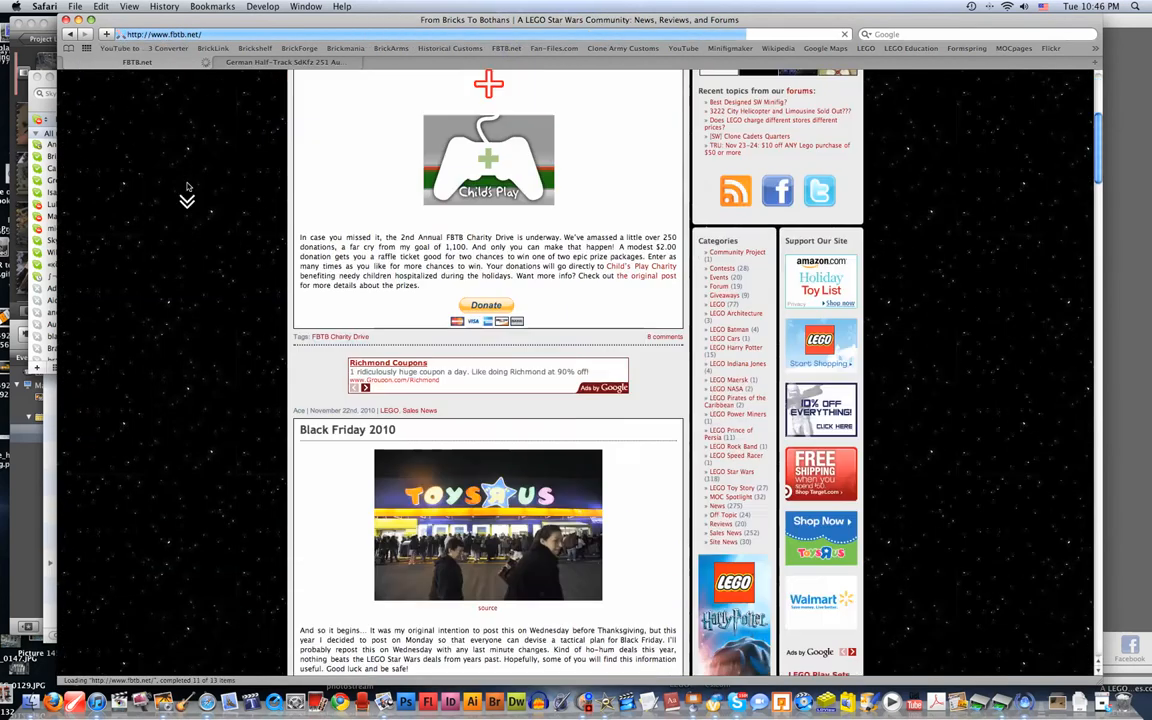
scroll("down", 3)
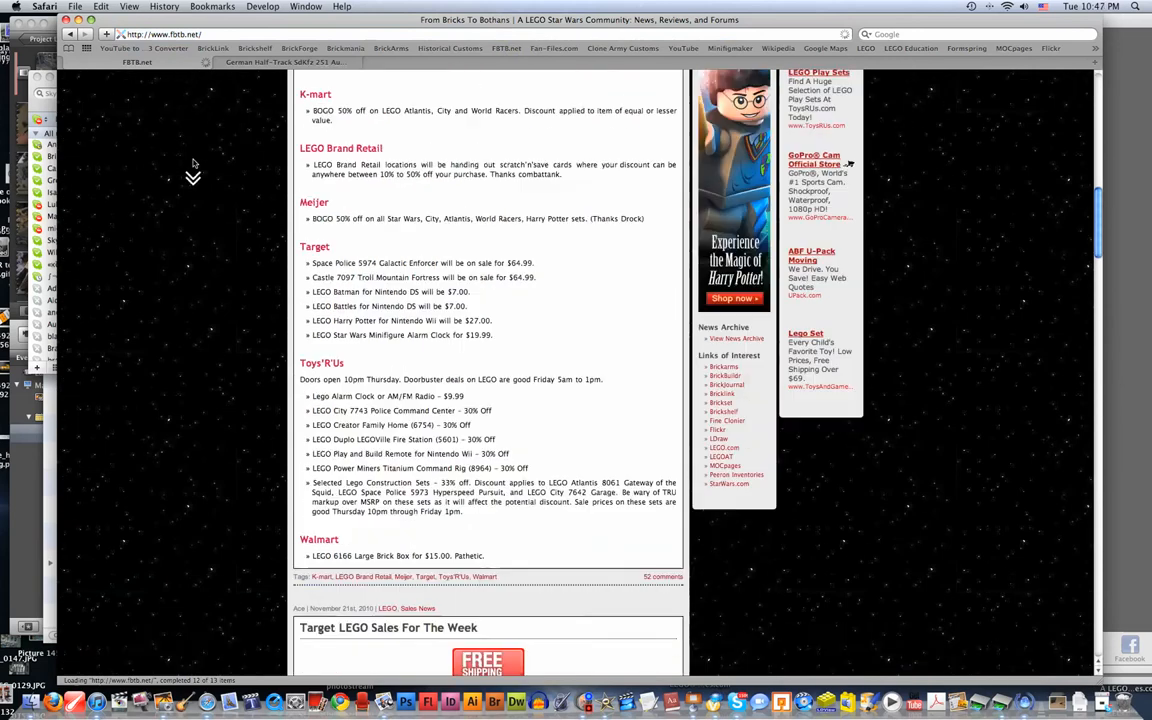
scroll("down", 3)
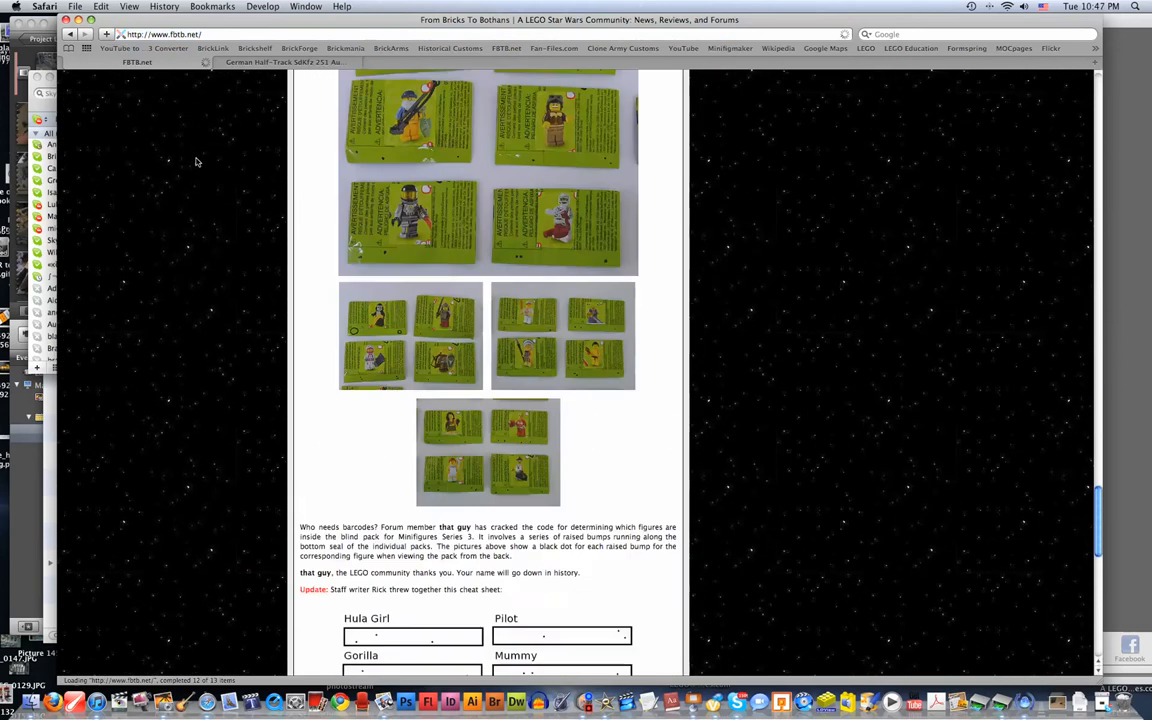
scroll("down", 3)
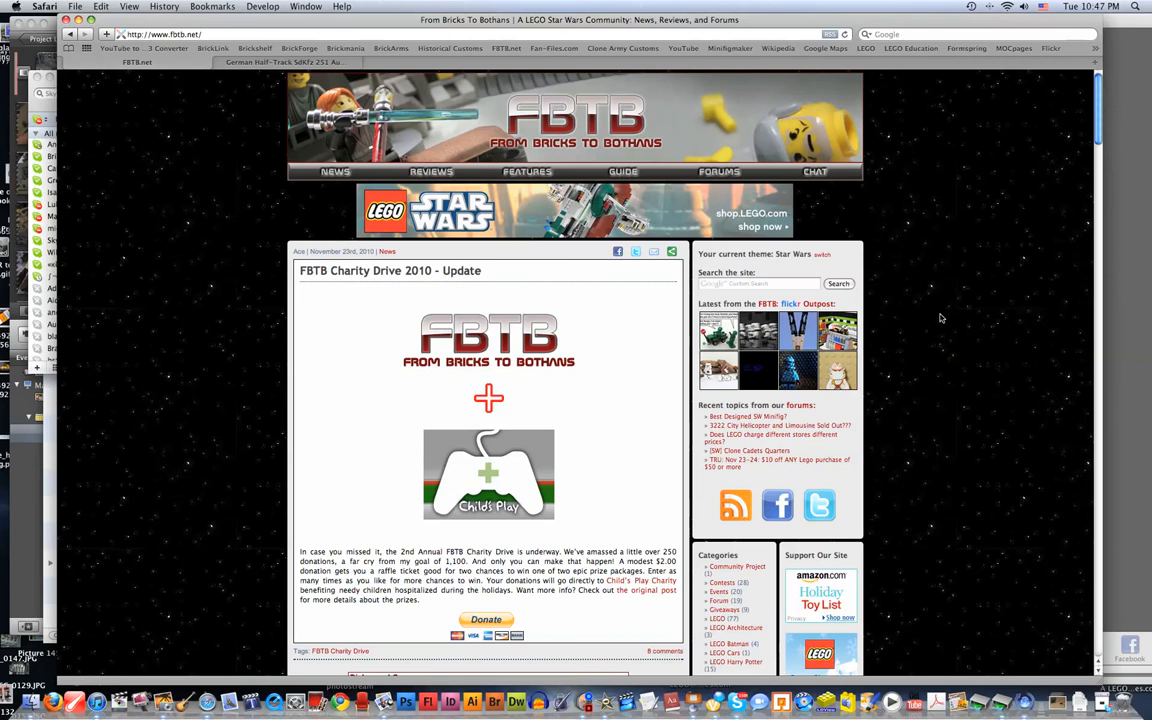
mouse_move(968, 183)
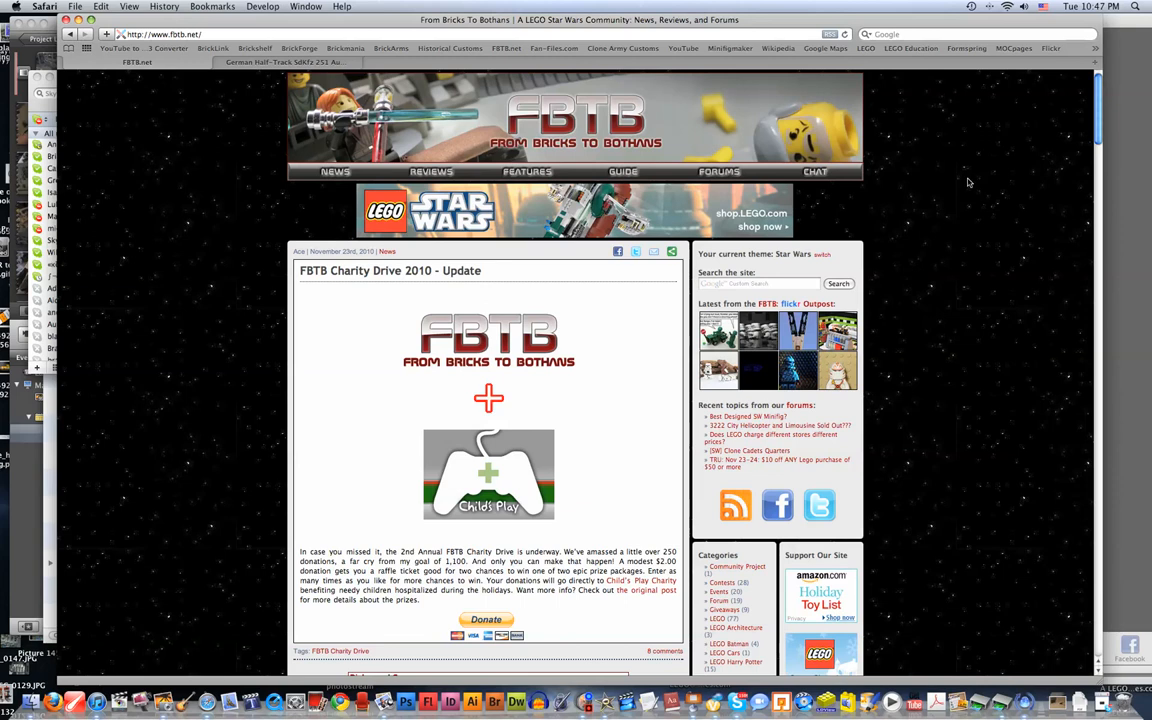
mouse_move(495, 57)
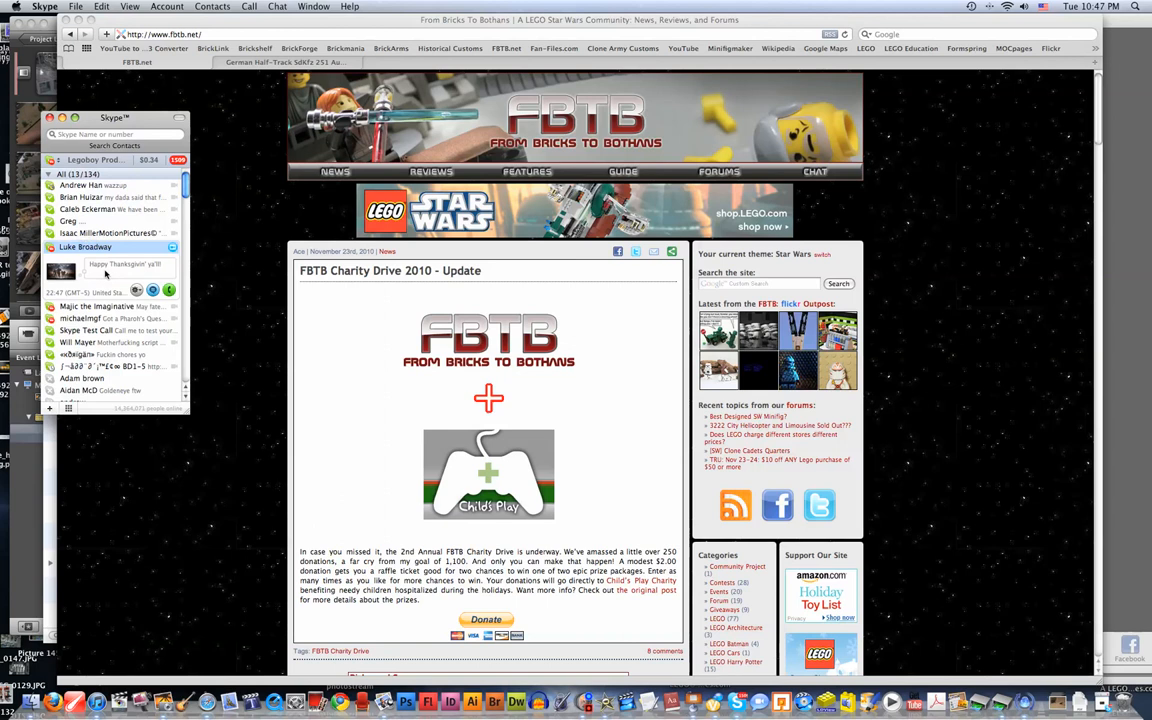
- Click into the Skype contact list shown over Safari
left_click(70, 221)
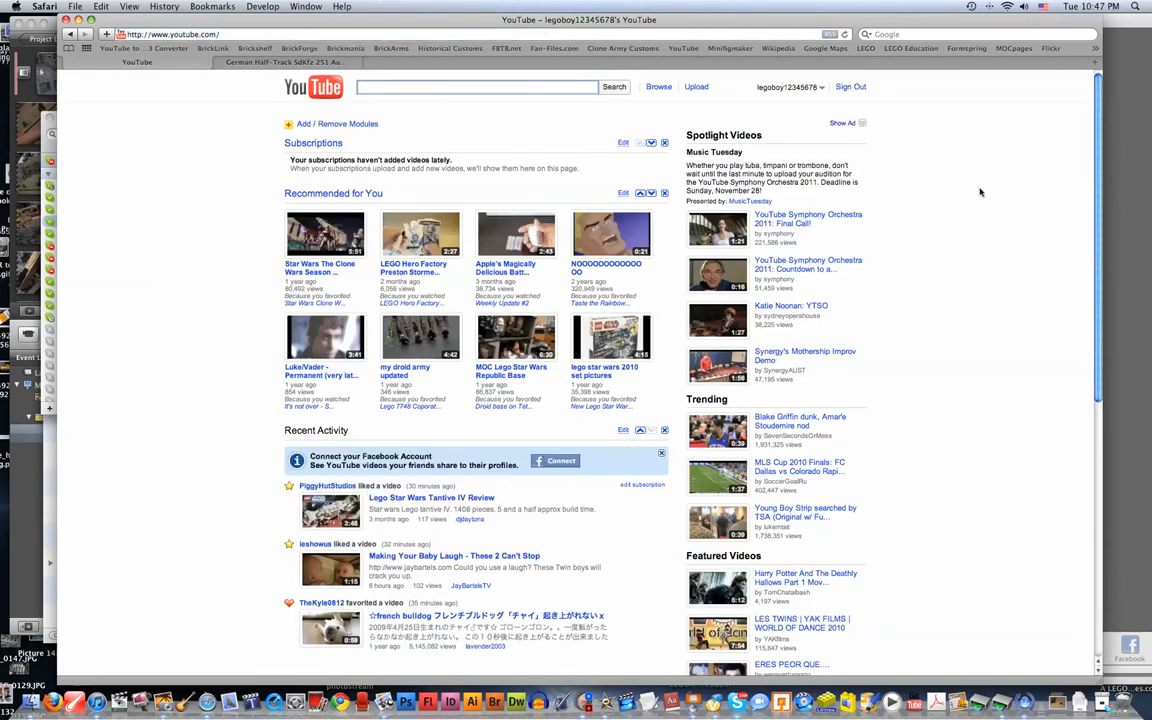
- Go to the signed-in YouTube home page via the bookmarks bar
left_click(497, 86)
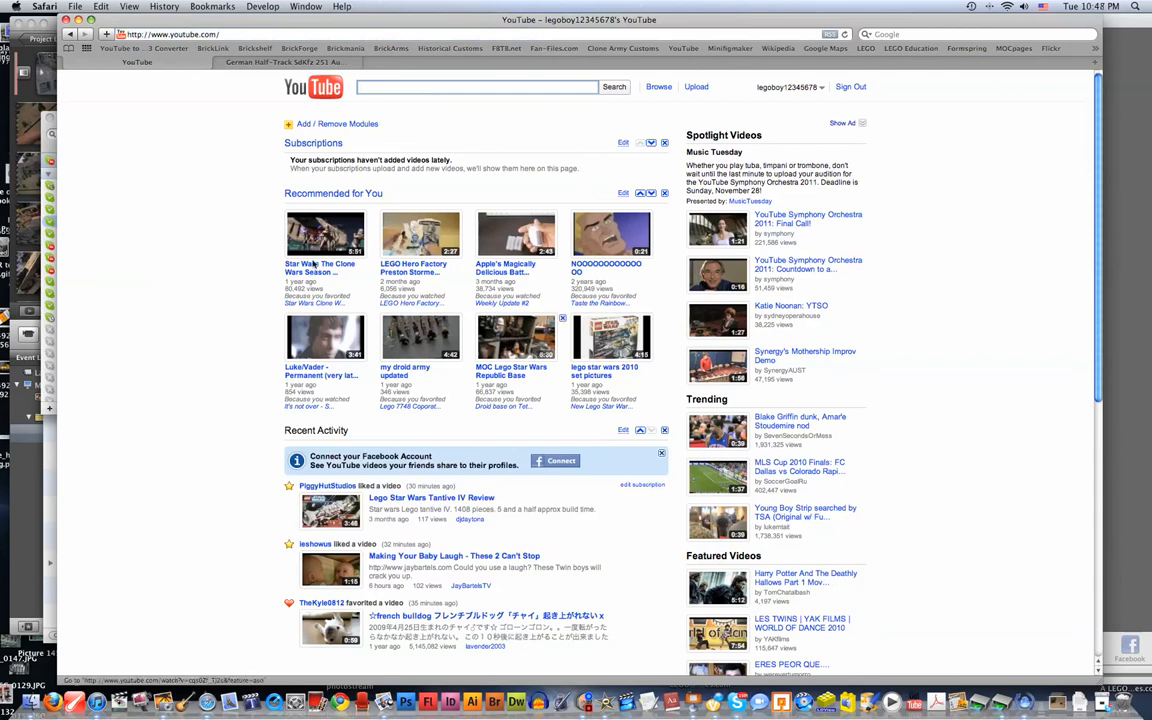
mouse_move(227, 241)
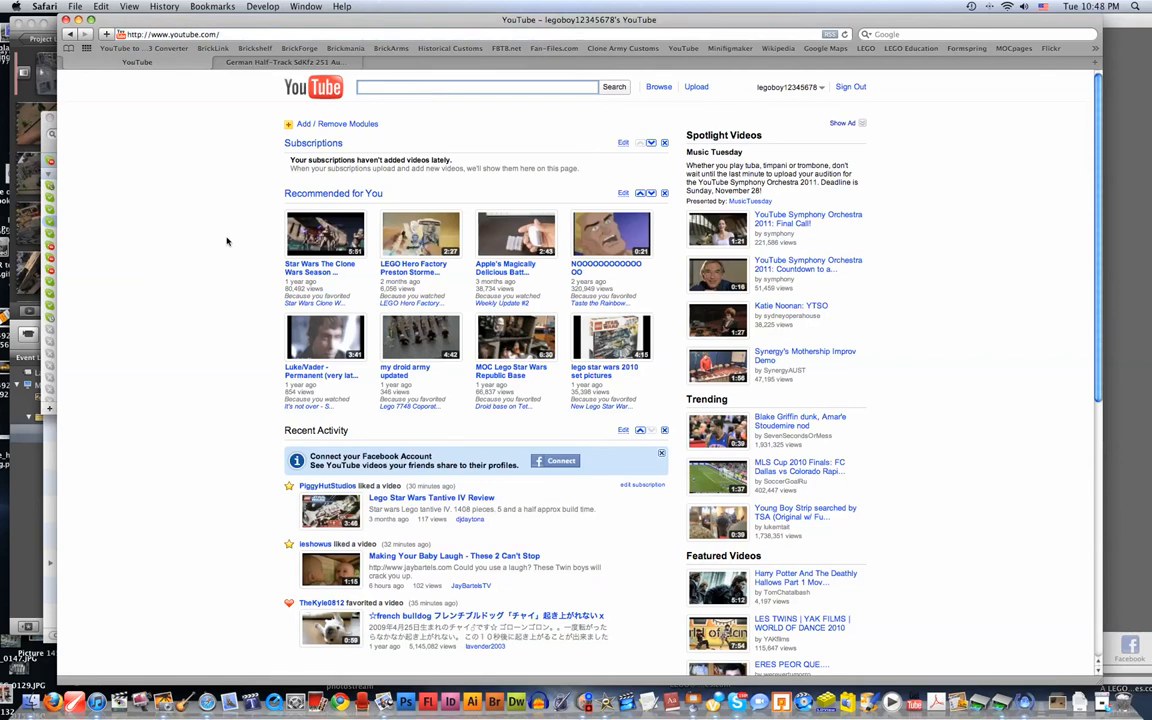